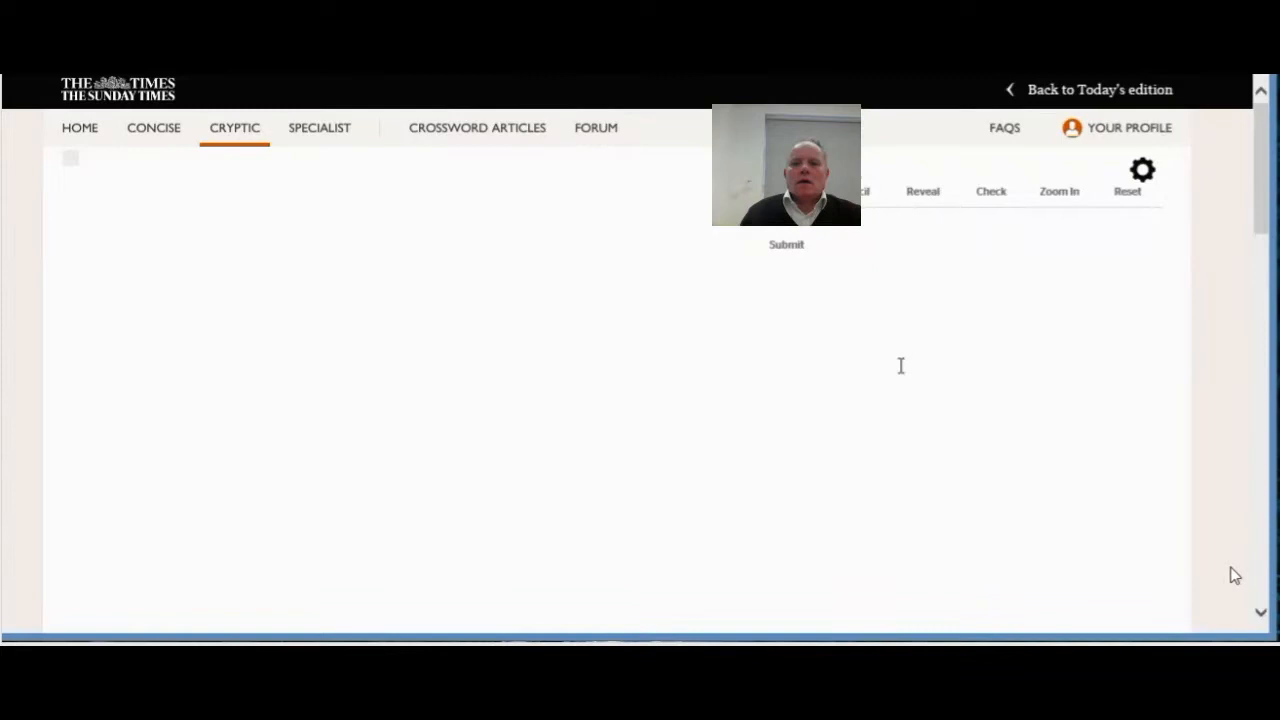
{"action": "mouse_move", "coordinate": [827, 554]}
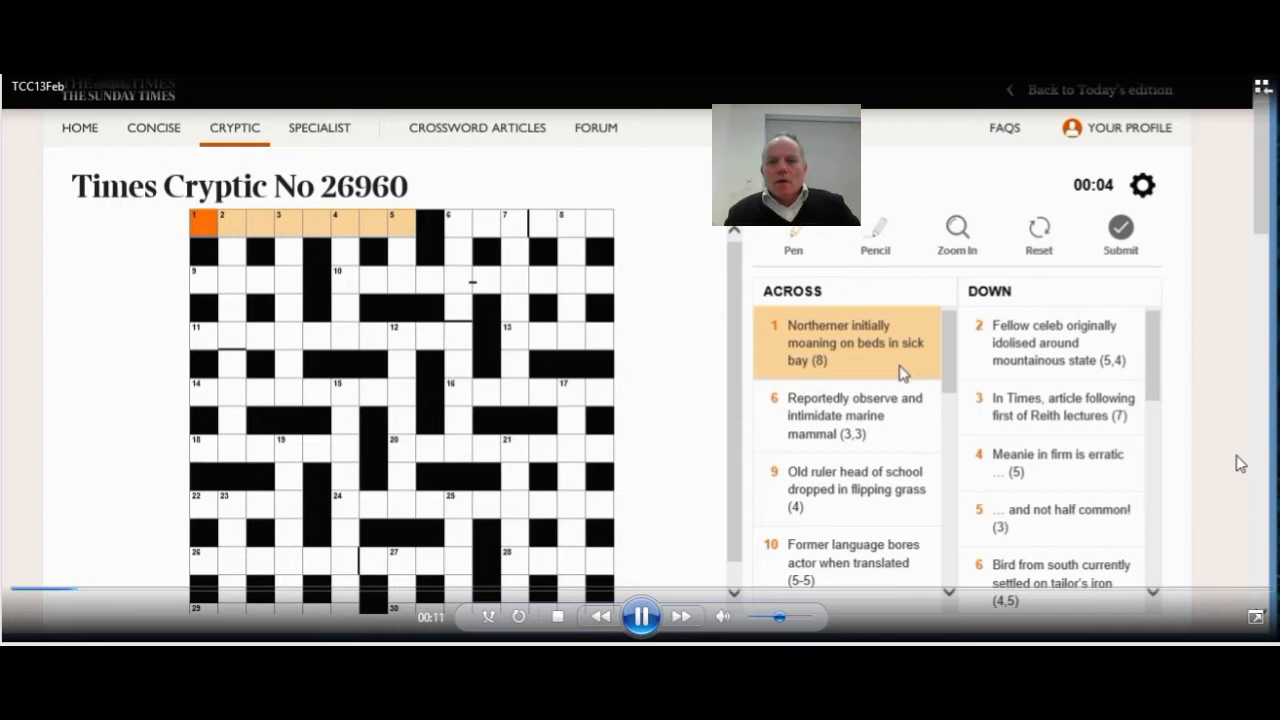
Step: Pause the walkthrough replay once MISER is entered at 4 down
{"action": "left_click", "coordinate": [233, 221]}
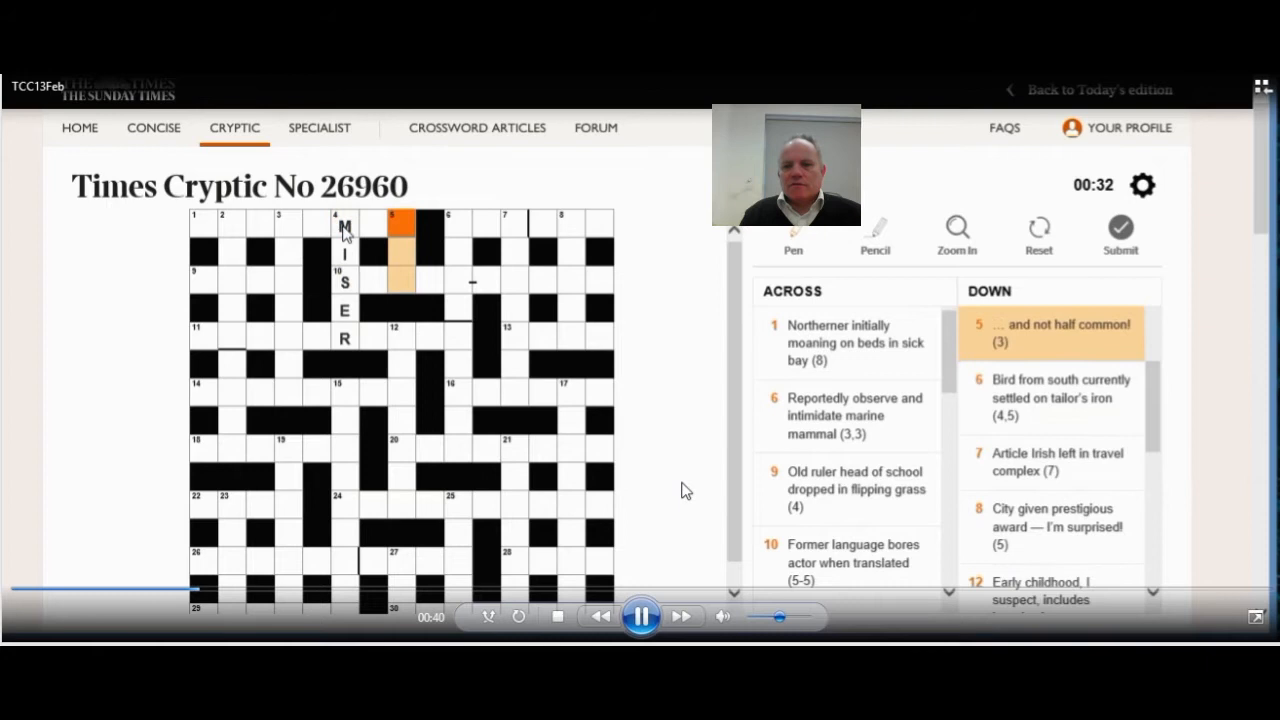
{"action": "left_click", "coordinate": [640, 616]}
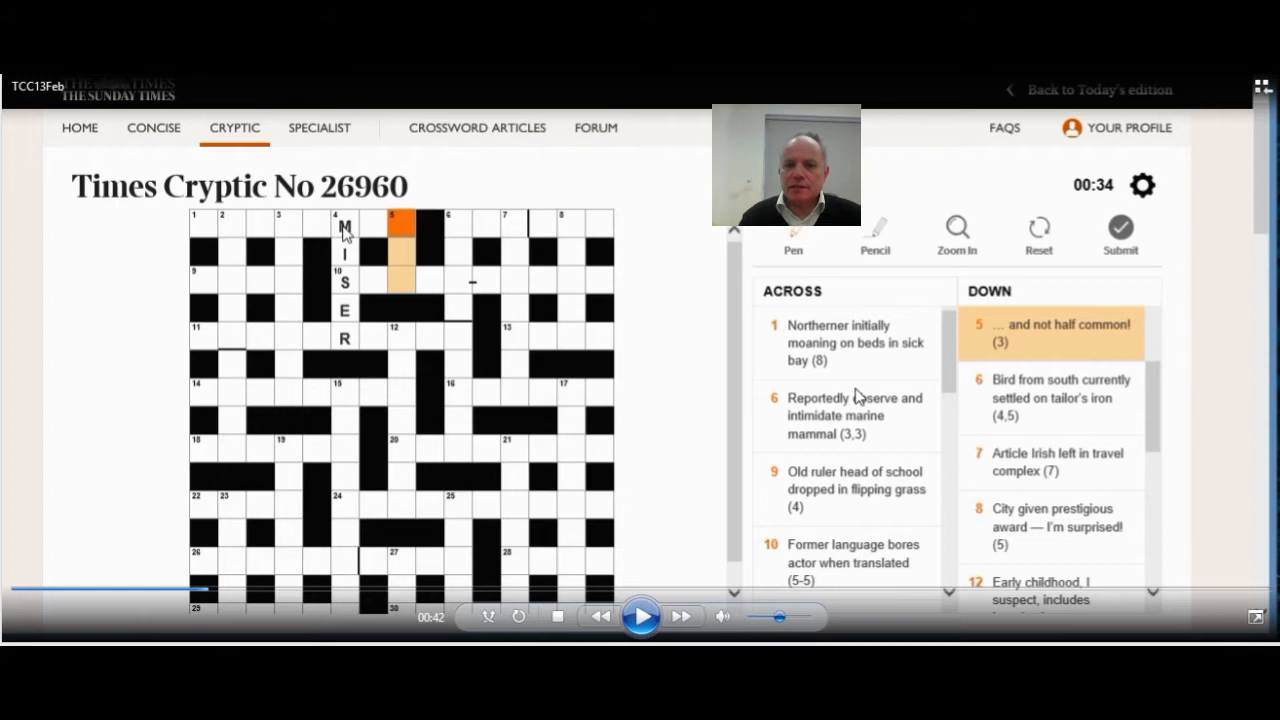
{"action": "mouse_move", "coordinate": [820, 387]}
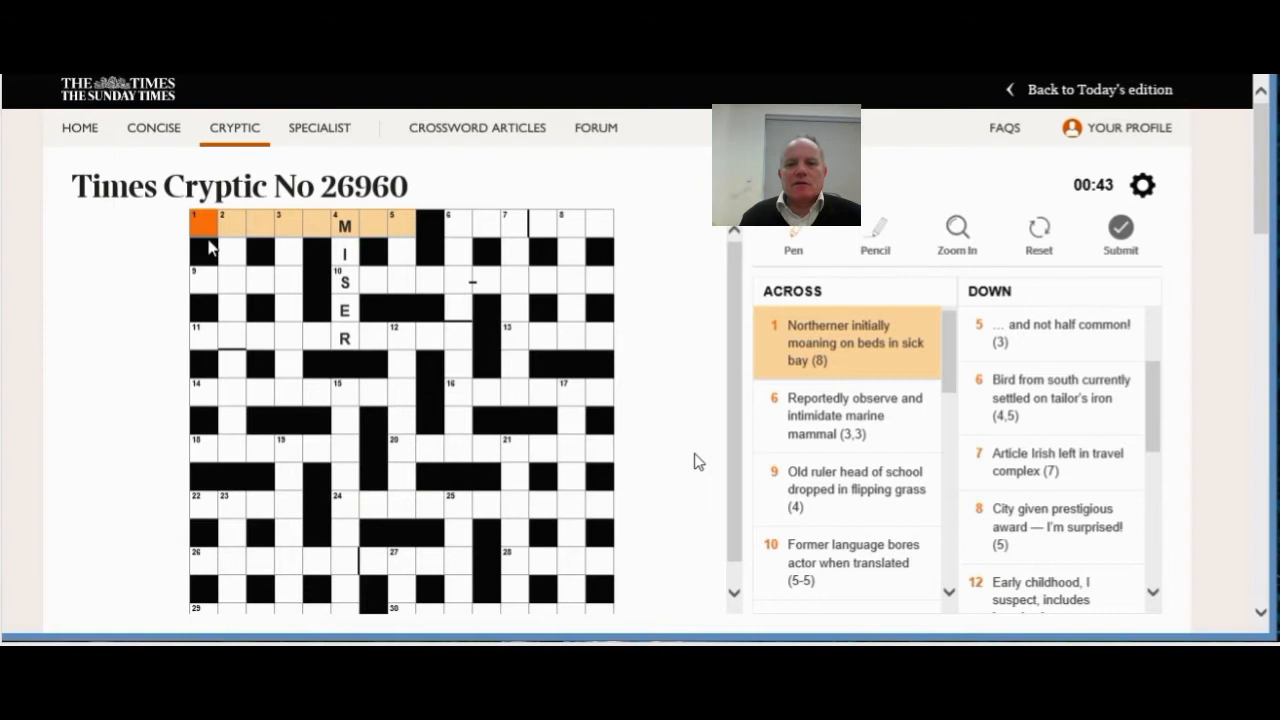
Step: Let SCOTSMAN fill 1 across and NOR fill 5 down, then pause the replay
{"action": "type", "text": "SCOTSMAN"}
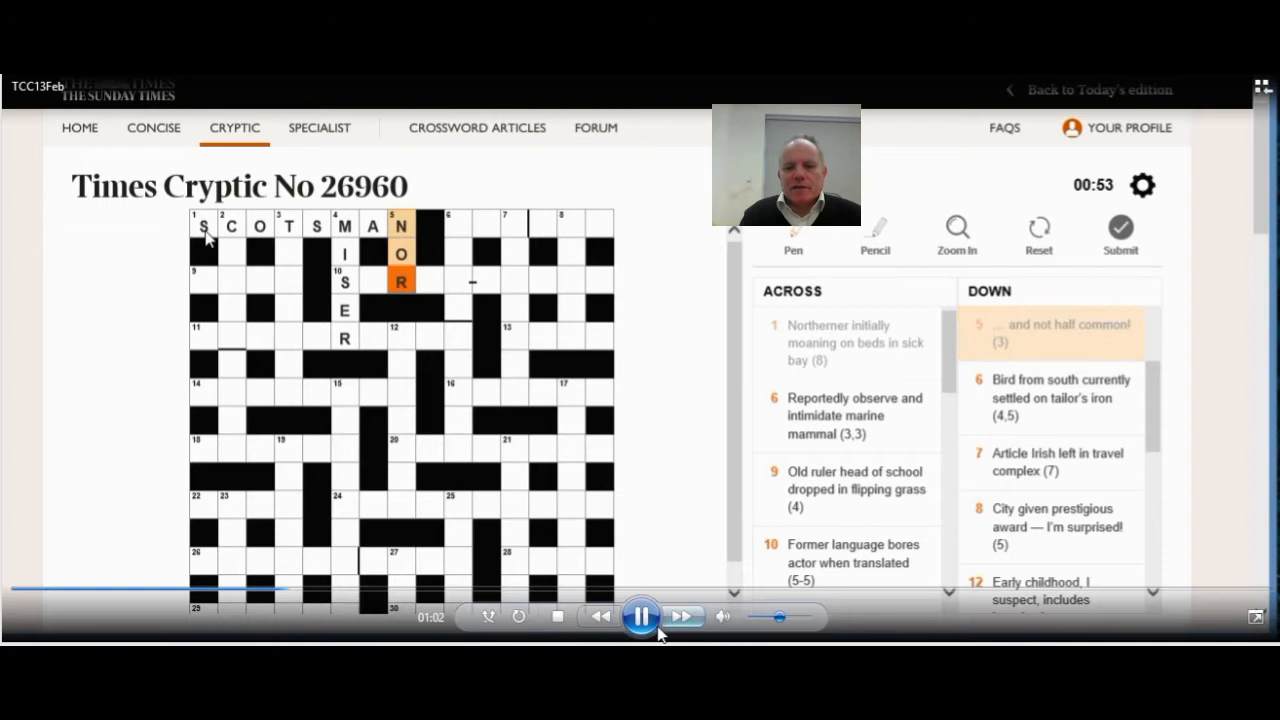
{"action": "left_click", "coordinate": [641, 616]}
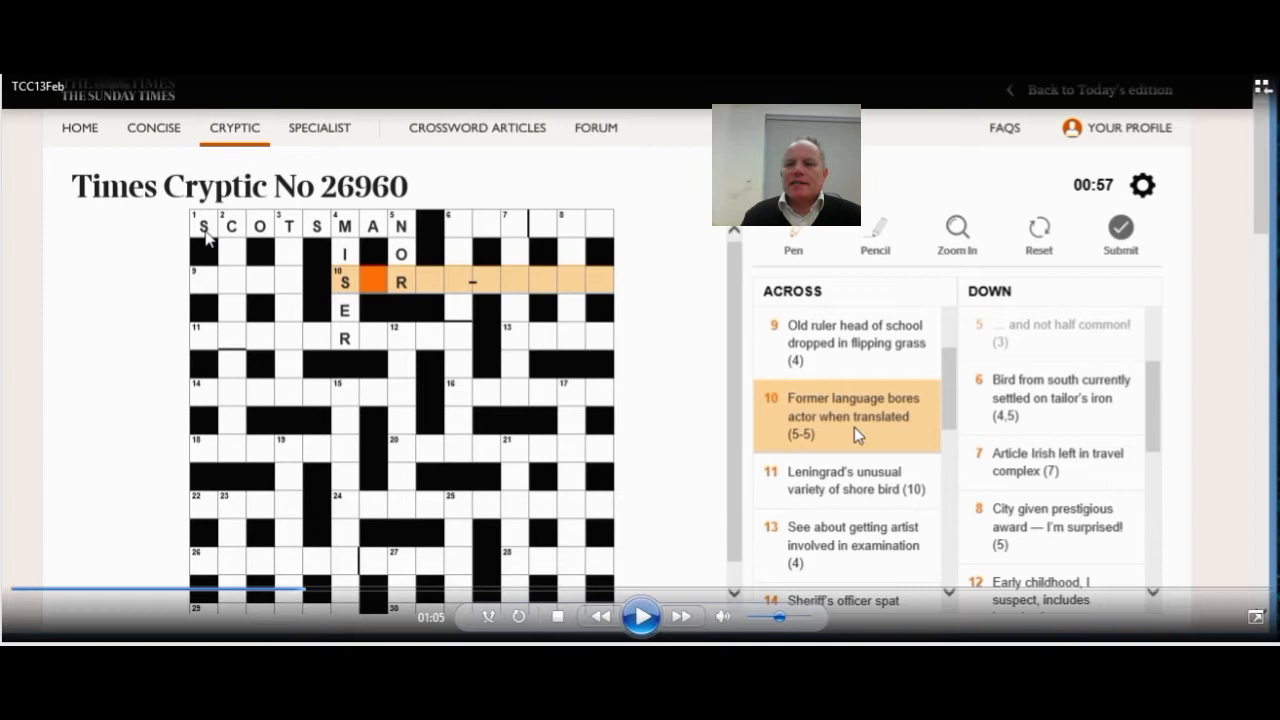
{"action": "mouse_move", "coordinate": [850, 437]}
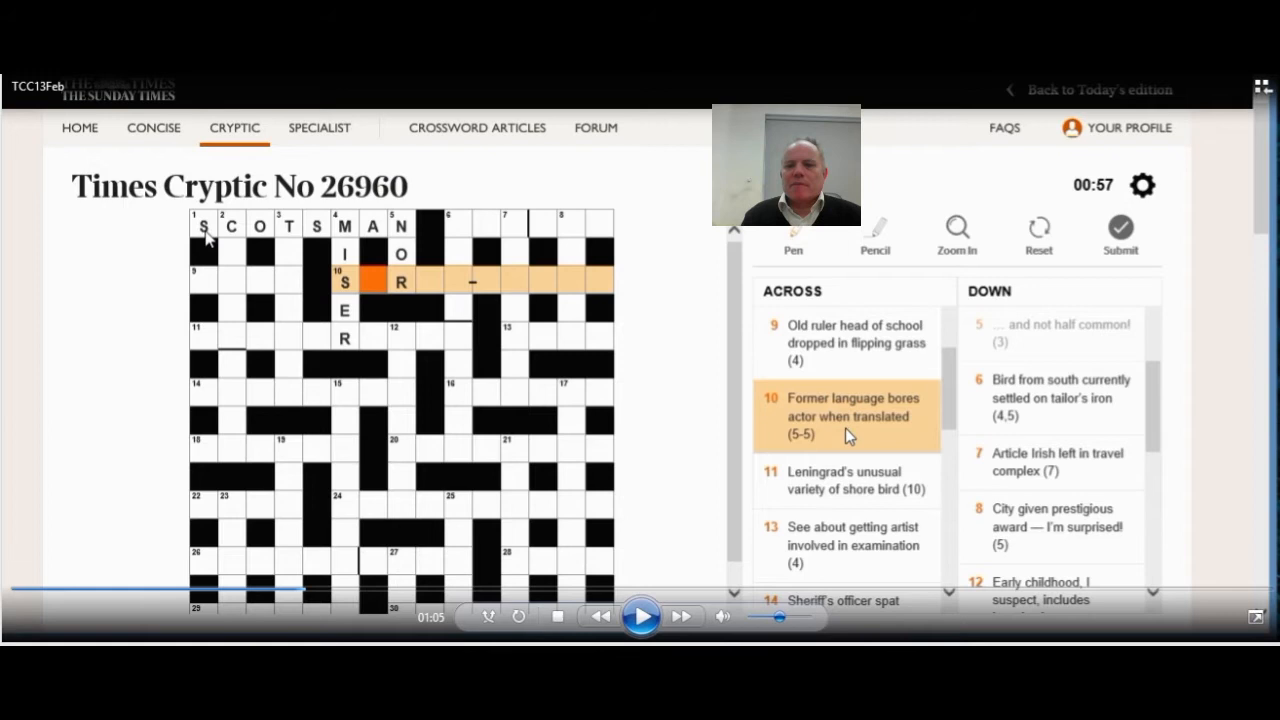
Step: Resume the replay so SERBO-CROAT, SANDERLING and COSTA RICA fill 10 across, 11 across and 2 down
{"action": "left_click", "coordinate": [640, 616]}
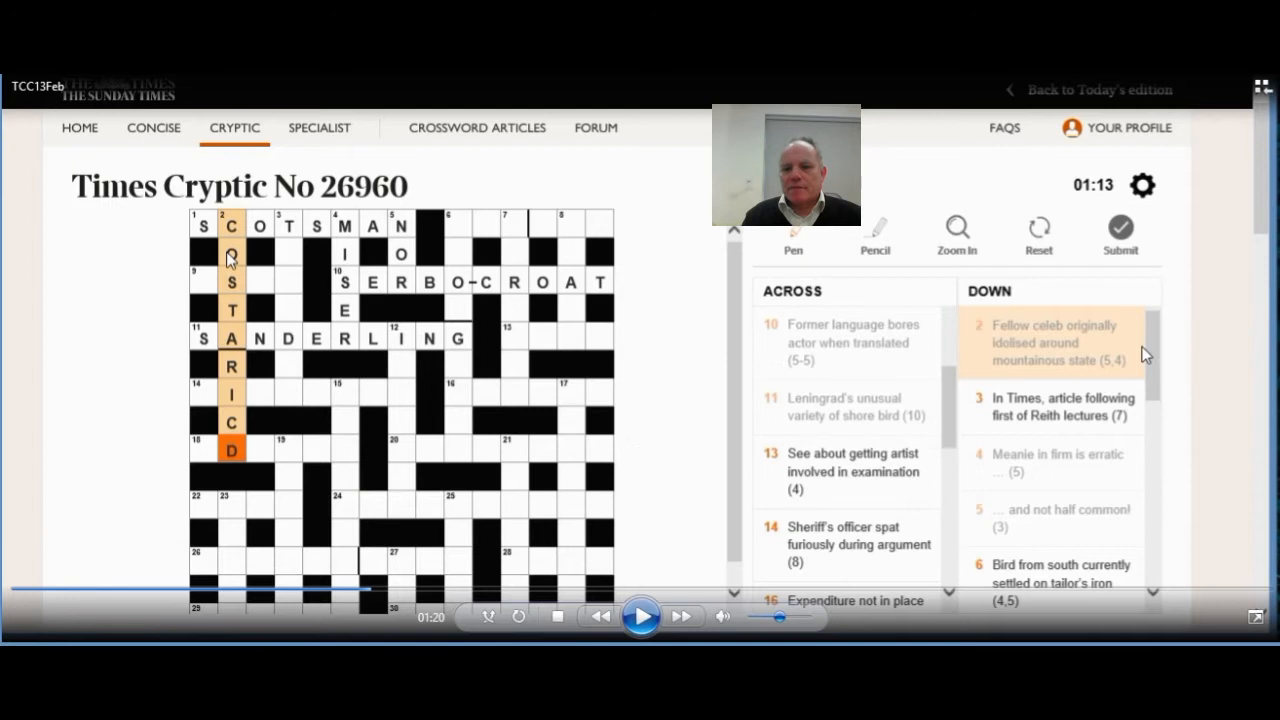
{"action": "mouse_move", "coordinate": [1078, 345]}
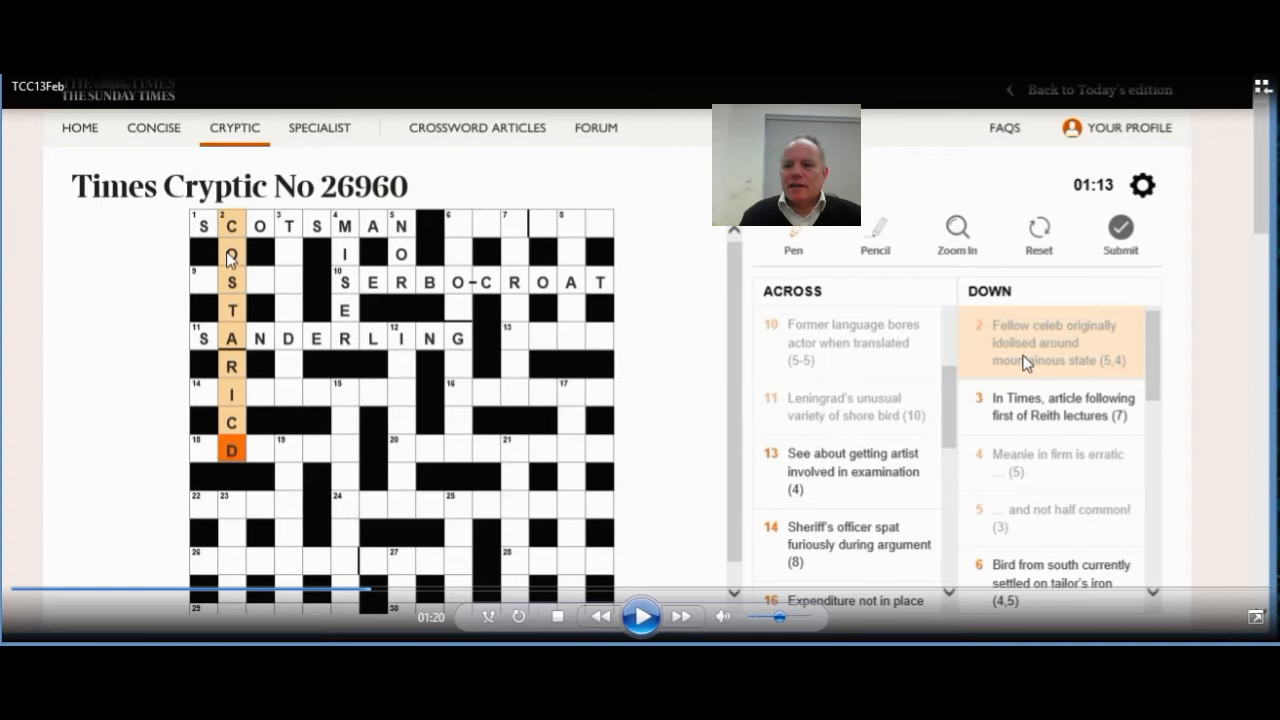
{"action": "mouse_move", "coordinate": [670, 558]}
{"action": "type", "text": "A"}
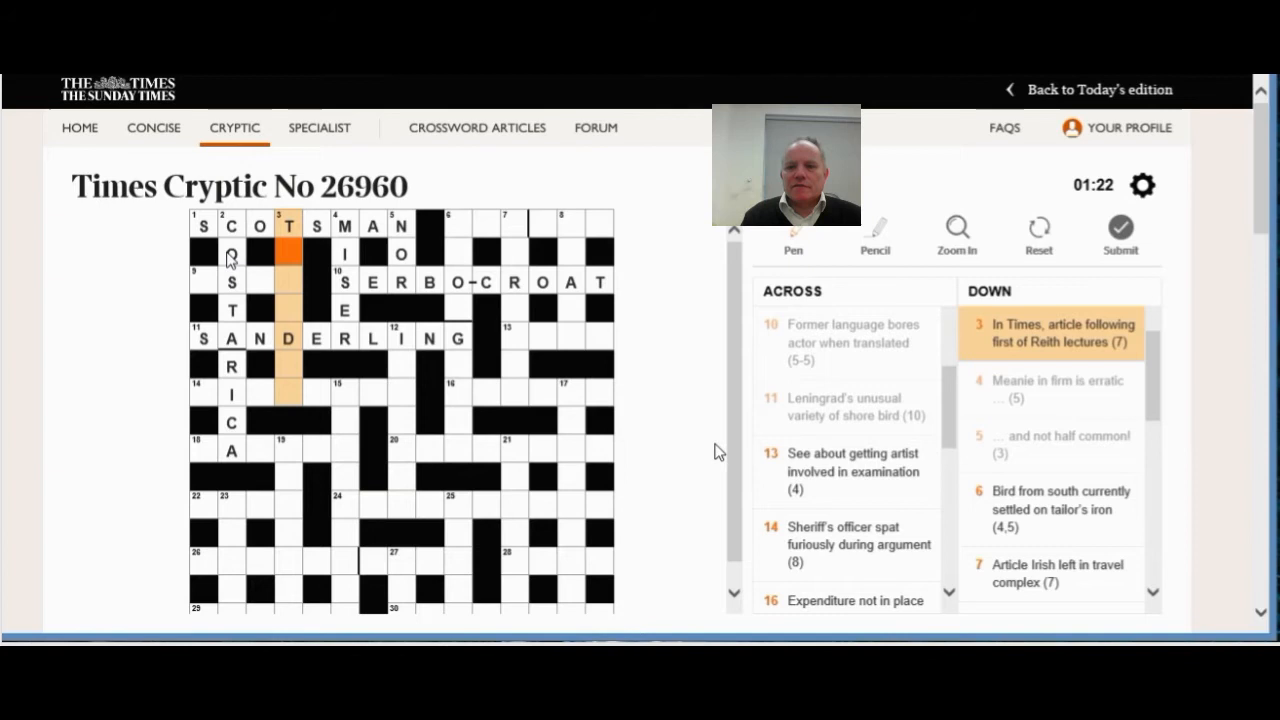
Step: Run the replay through TIRADES at 3 down, SNOW GOOSE at 6 down and AIRPORT at 7 down, pausing between answers
{"action": "left_click", "coordinate": [460, 225]}
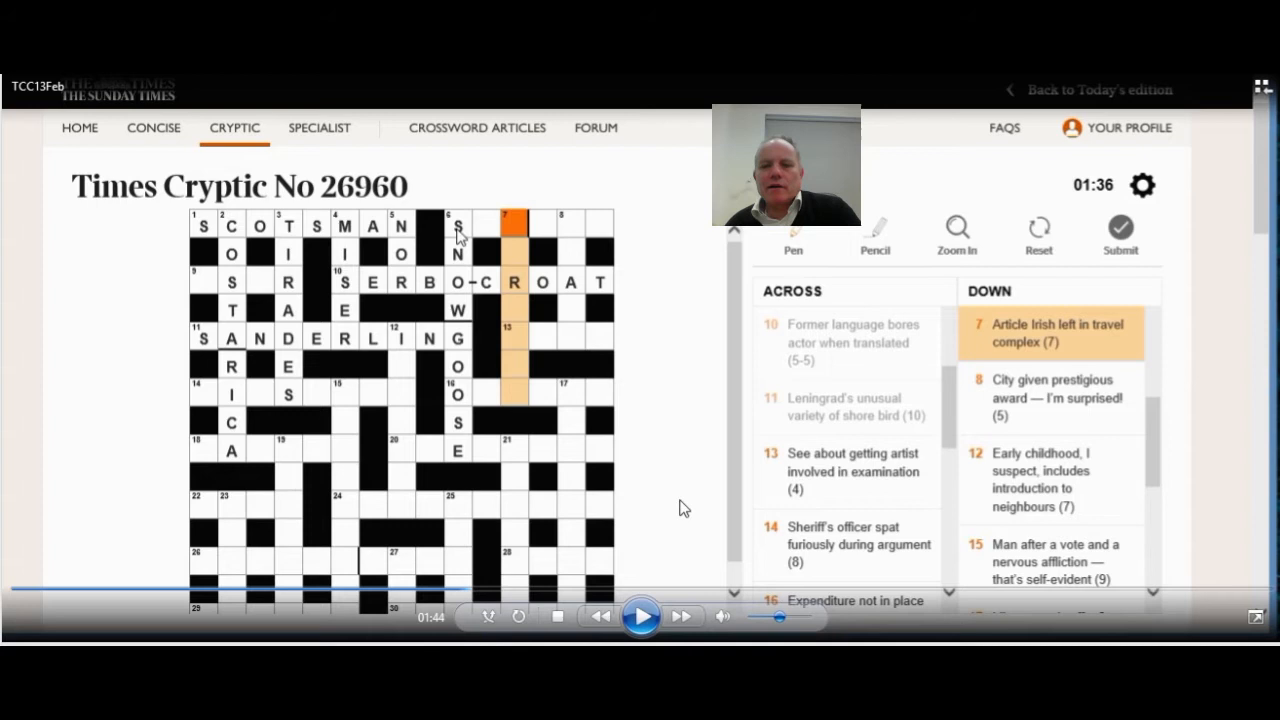
{"action": "left_click", "coordinate": [640, 616]}
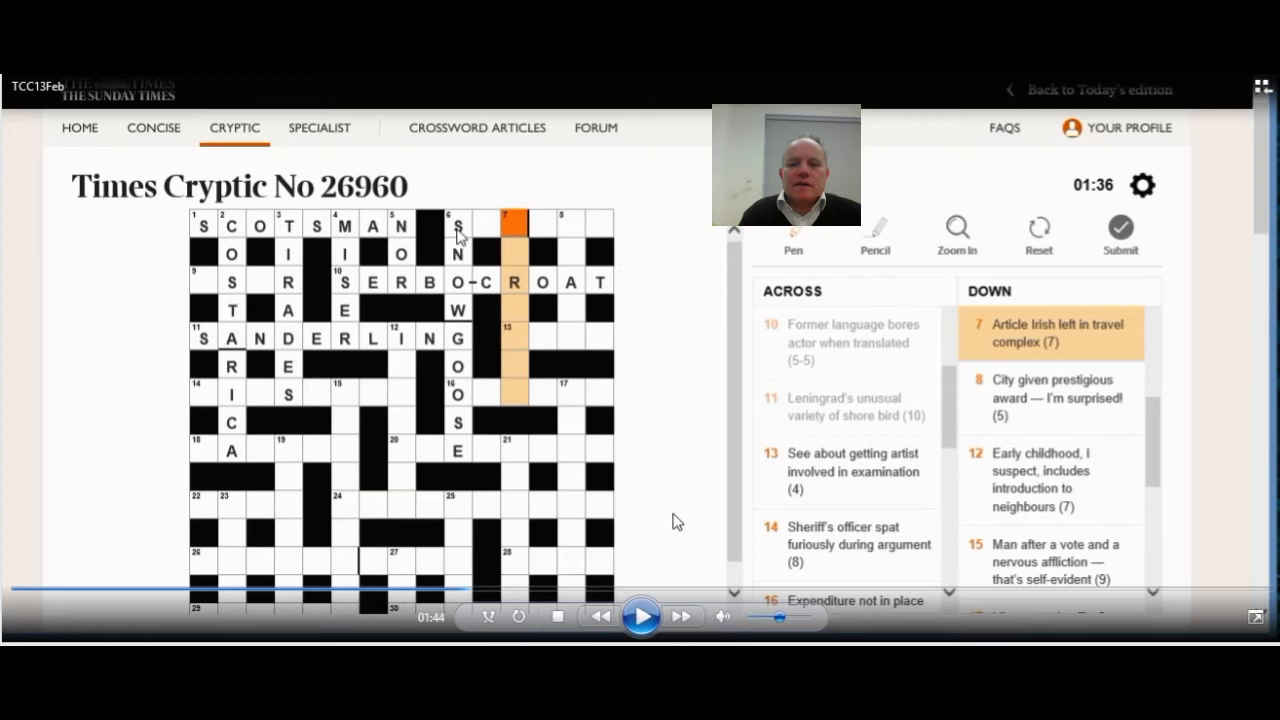
{"action": "left_click", "coordinate": [641, 616]}
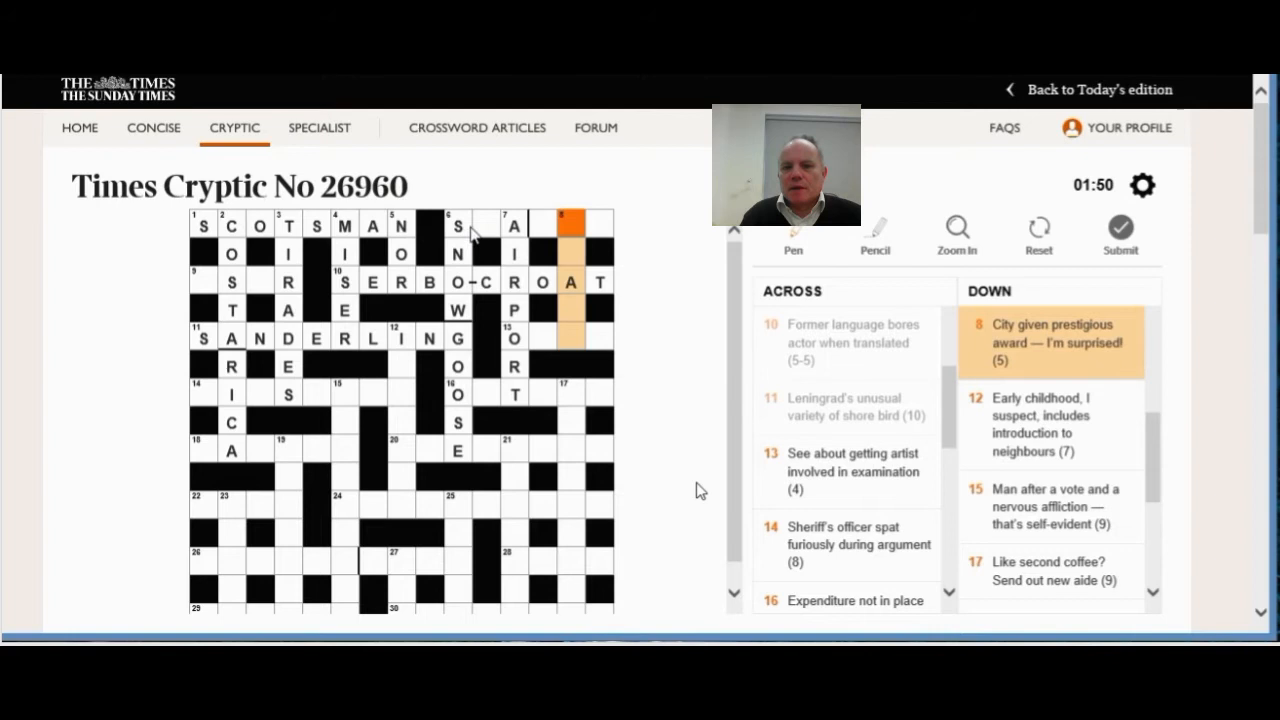
Step: Pause the replay after SEA COW, TSAR and OMAHA fill 6 across, 9 across and 8 down
{"action": "left_click", "coordinate": [457, 225]}
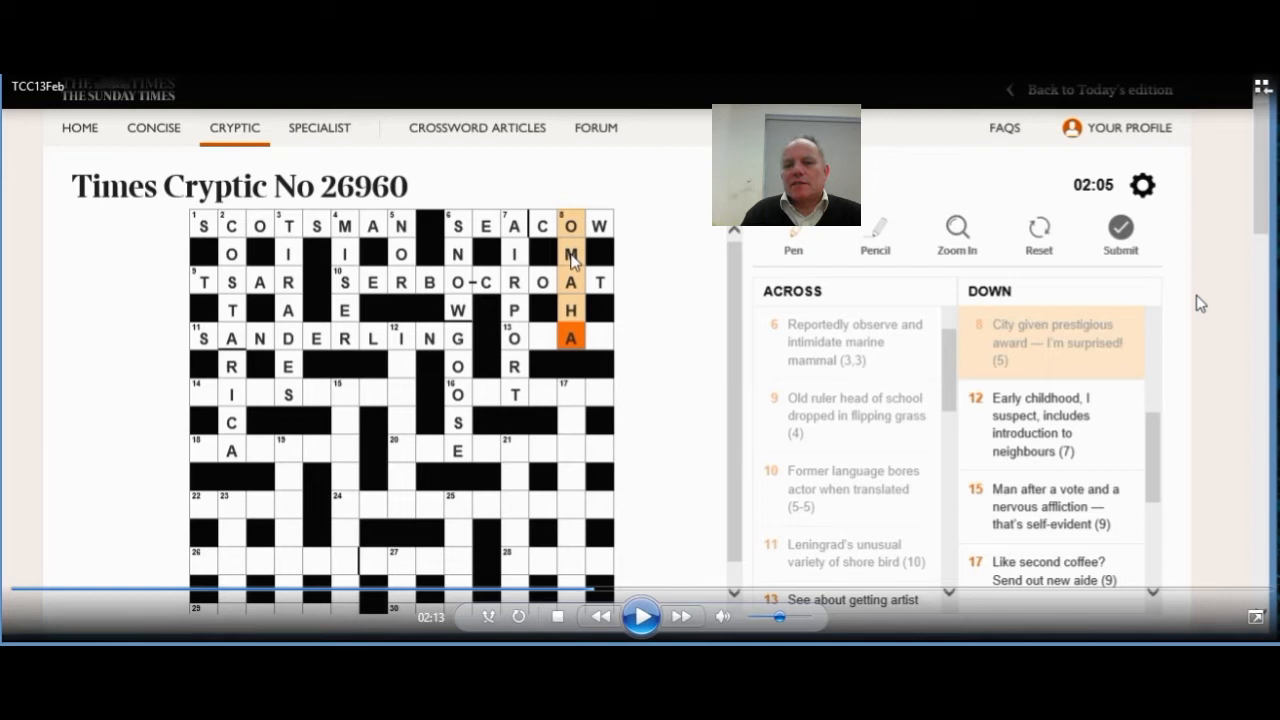
{"action": "mouse_move", "coordinate": [1197, 309]}
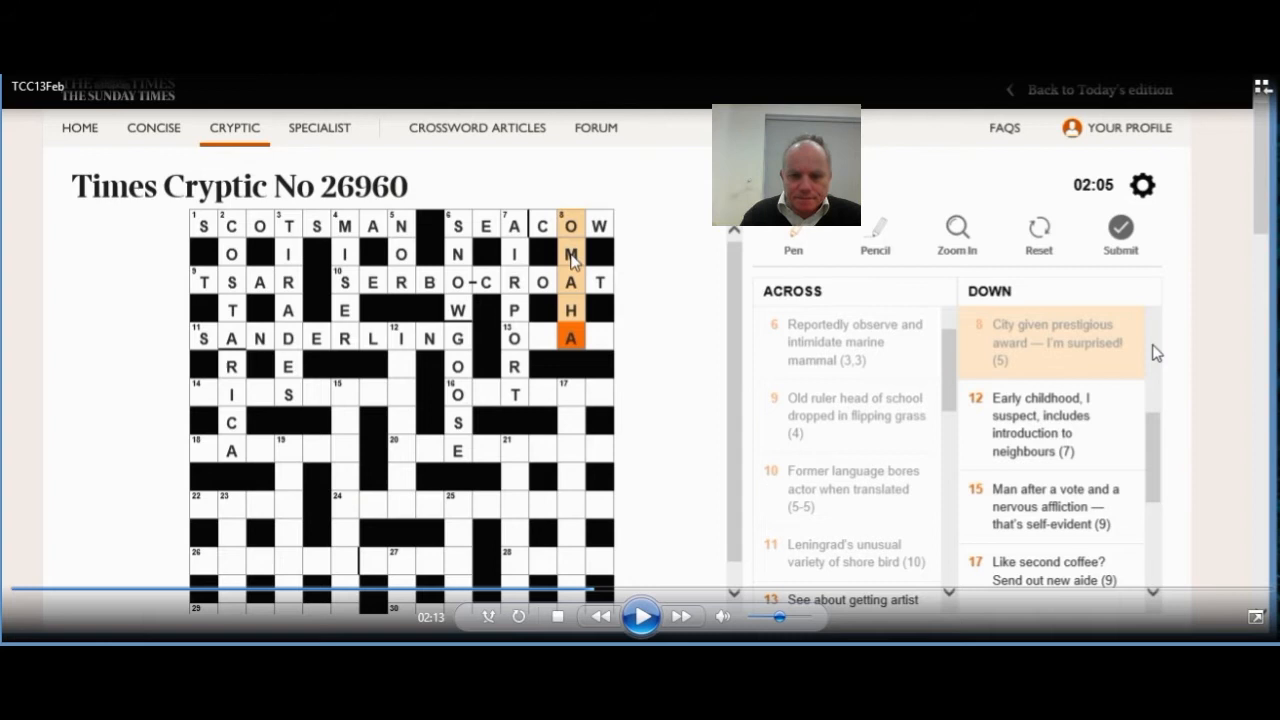
Step: Let the replay enter ORAL at 13 across and TIPSTAFF at 14 across, then pause it
{"action": "left_click", "coordinate": [641, 616]}
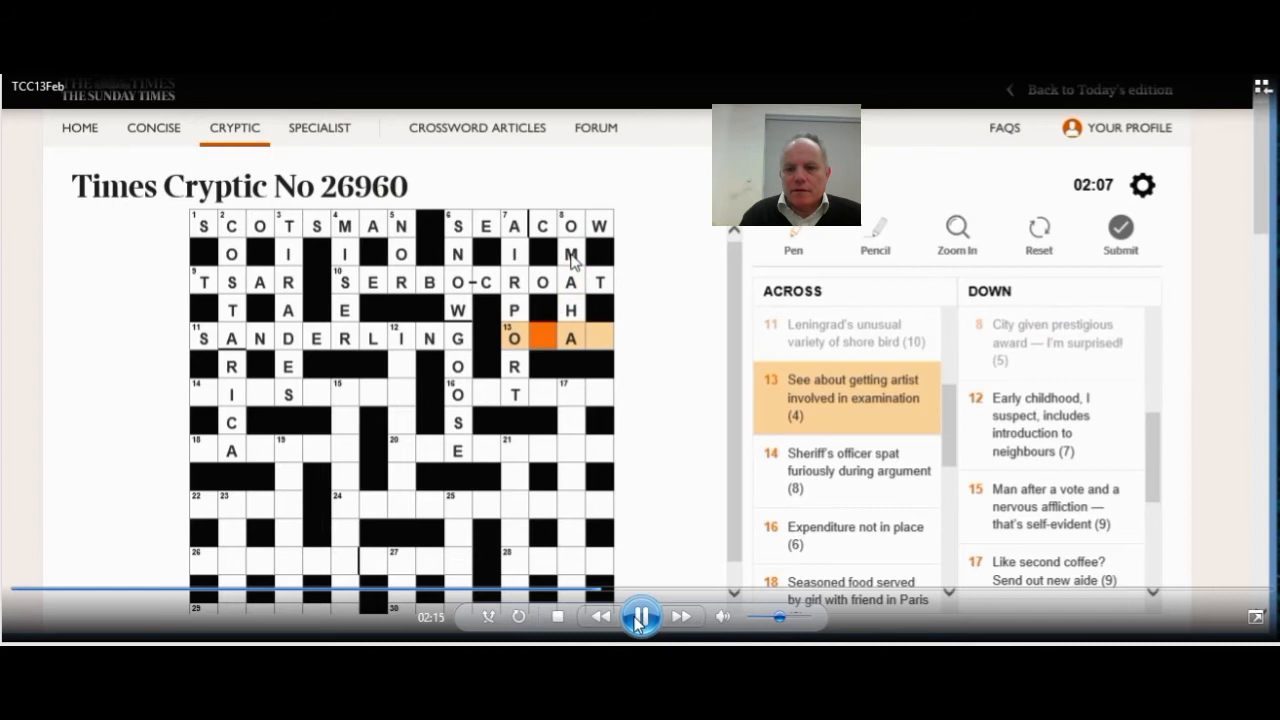
{"action": "left_click", "coordinate": [641, 616]}
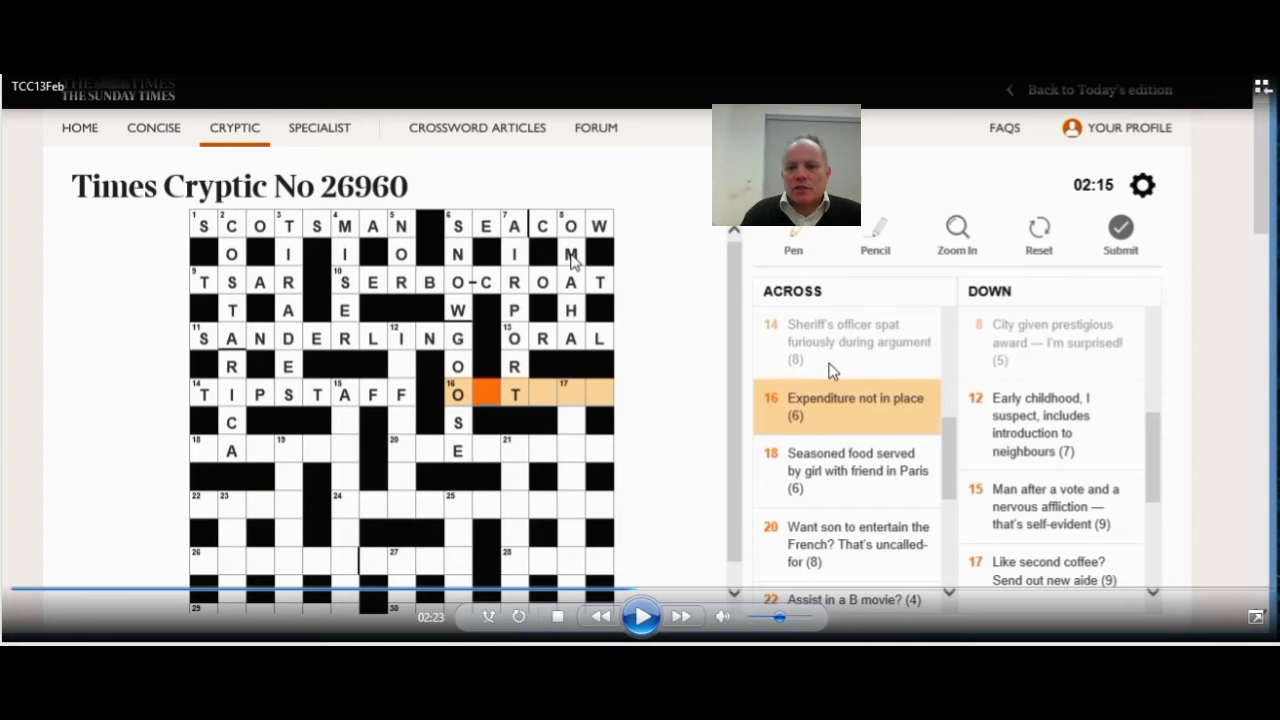
{"action": "mouse_move", "coordinate": [858, 370]}
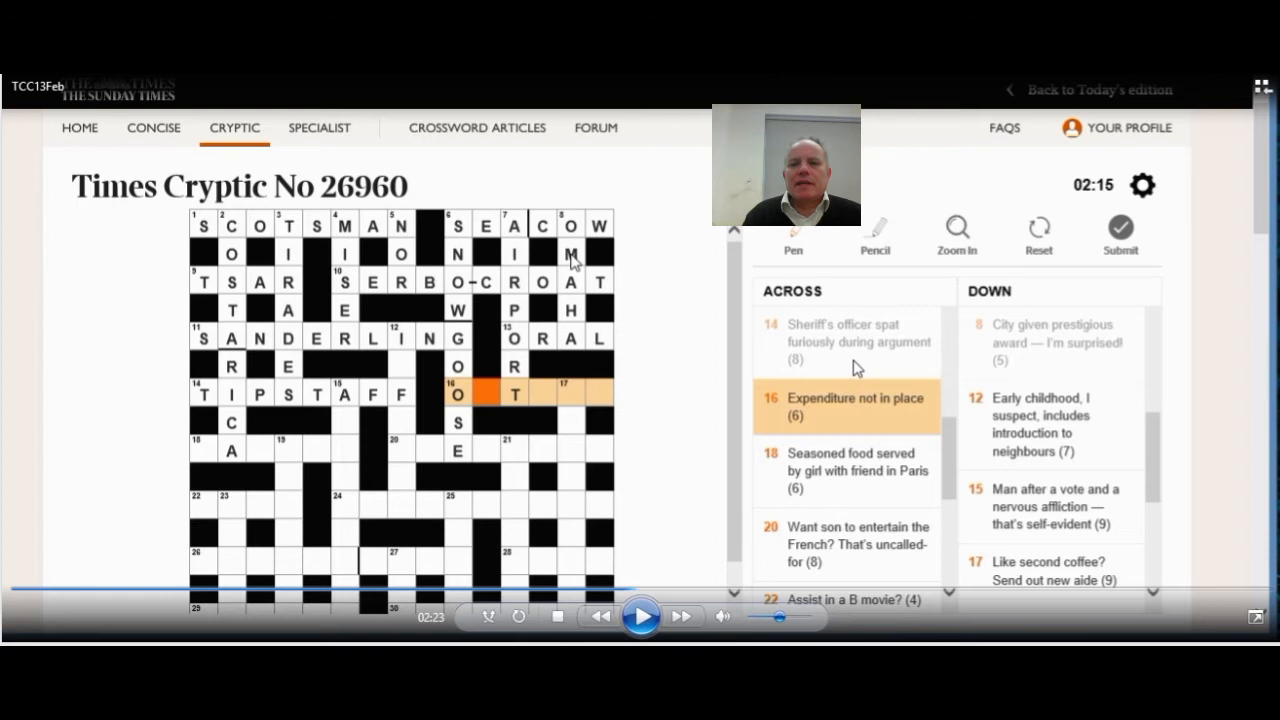
{"action": "mouse_move", "coordinate": [880, 363]}
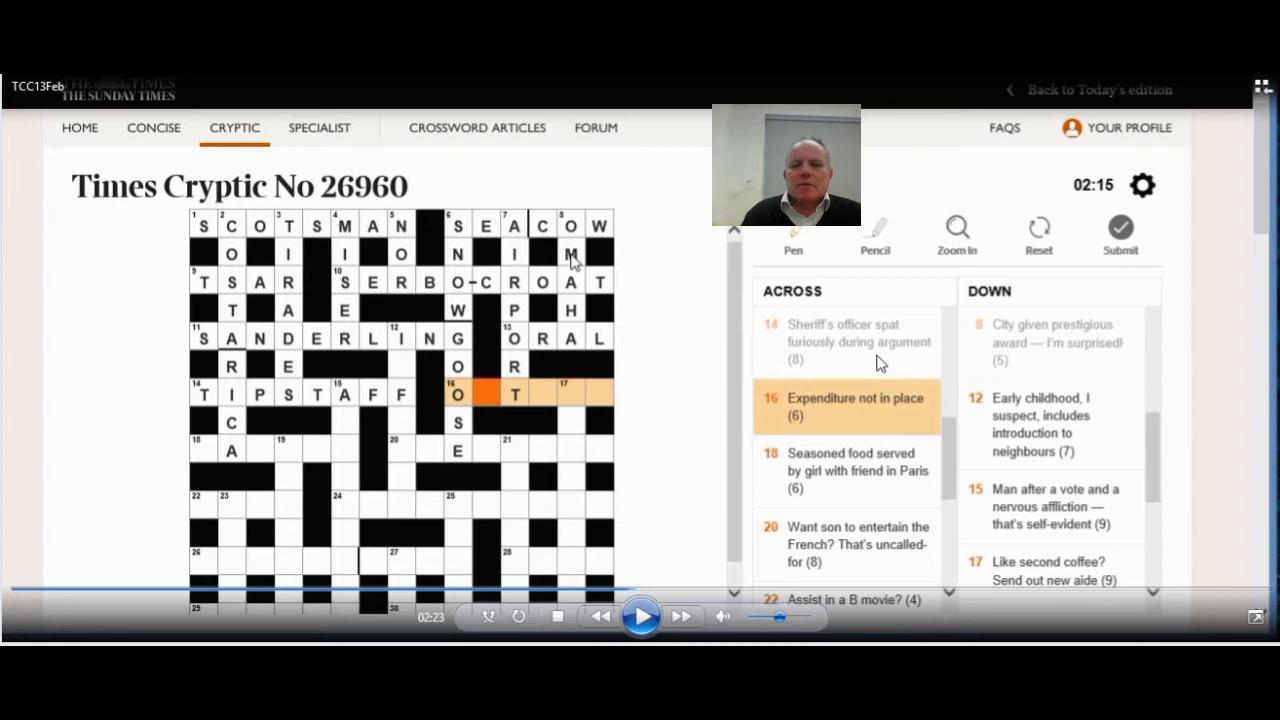
{"action": "mouse_move", "coordinate": [640, 473]}
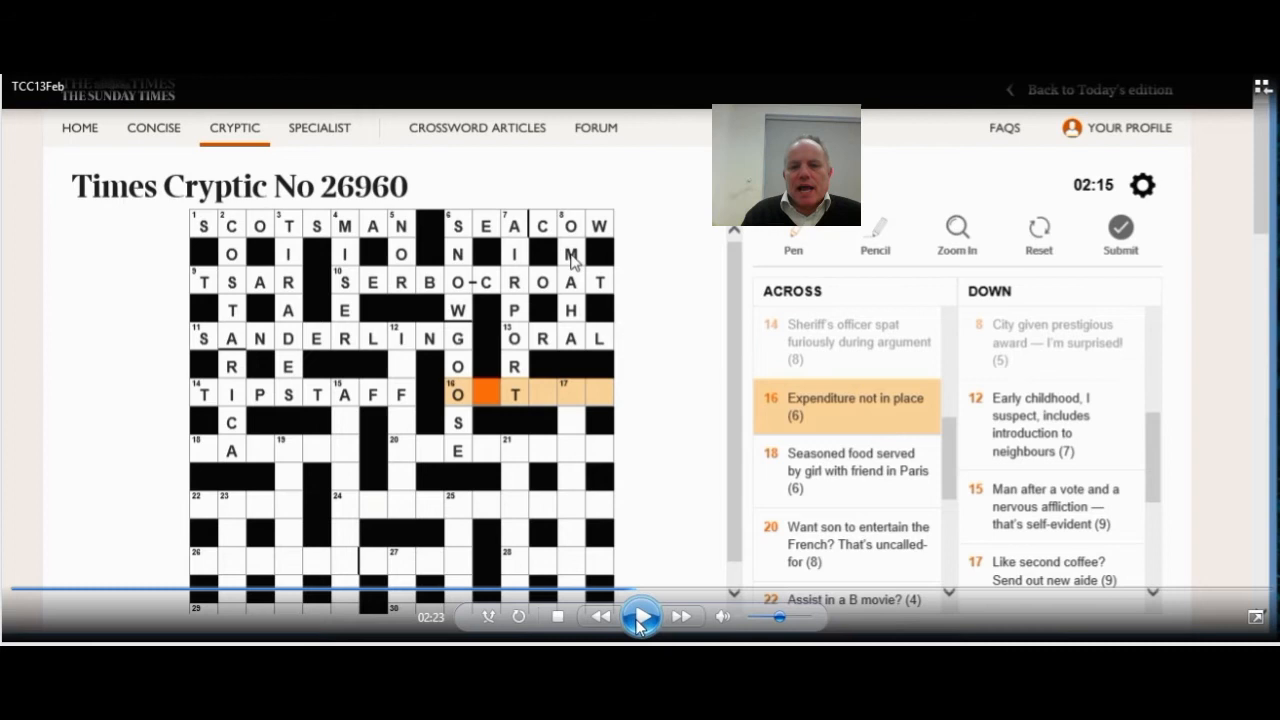
Step: Let the replay fill OUTLAY, SALAMI, NEEDLESS, INFANCY and AXIOMATIC, then pause it
{"action": "left_click", "coordinate": [641, 616]}
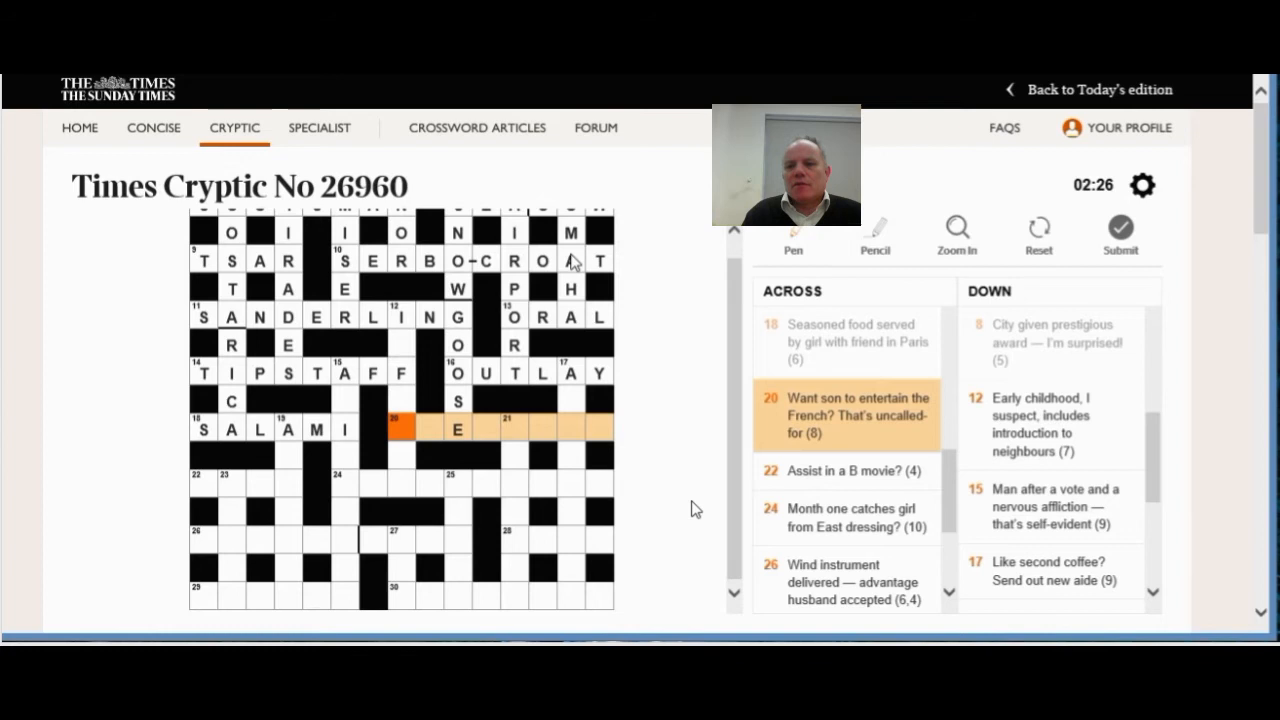
{"action": "left_click", "coordinate": [640, 616]}
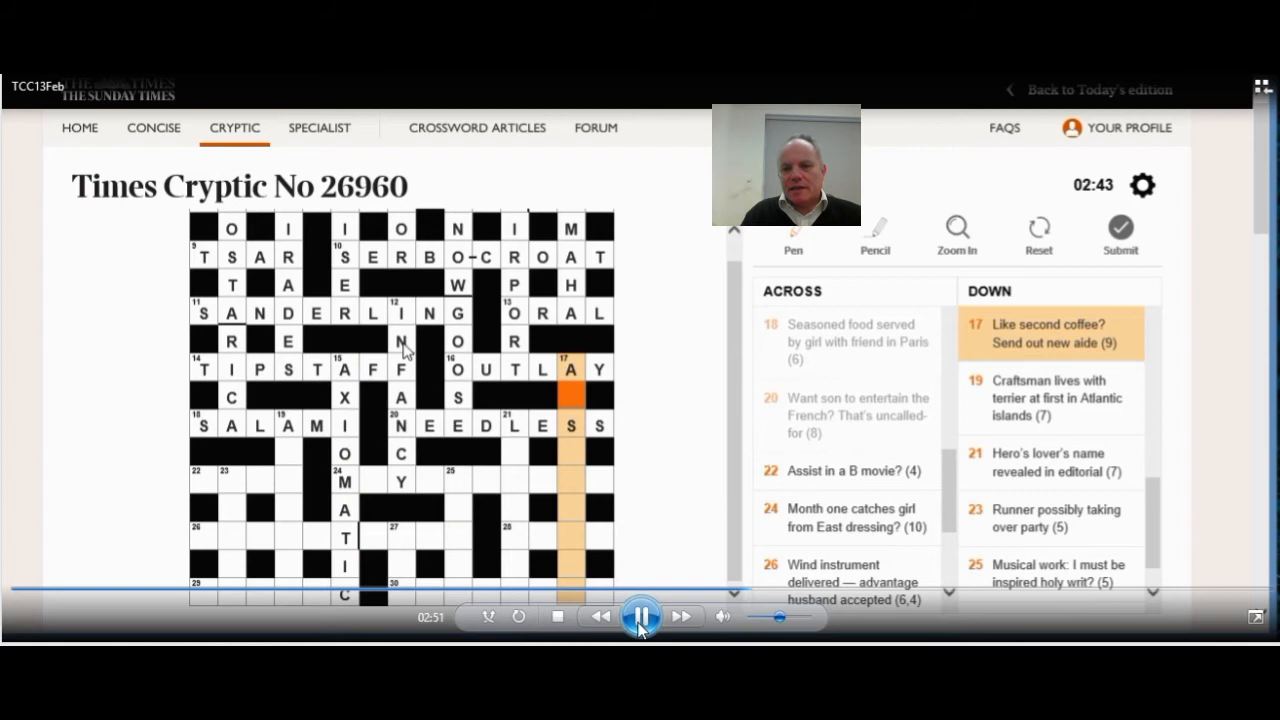
Step: Let the replay enter ASSISTANT, ARTISAN and LEANDER at 17, 19 and 21 down, pausing to discuss
{"action": "left_click", "coordinate": [641, 616]}
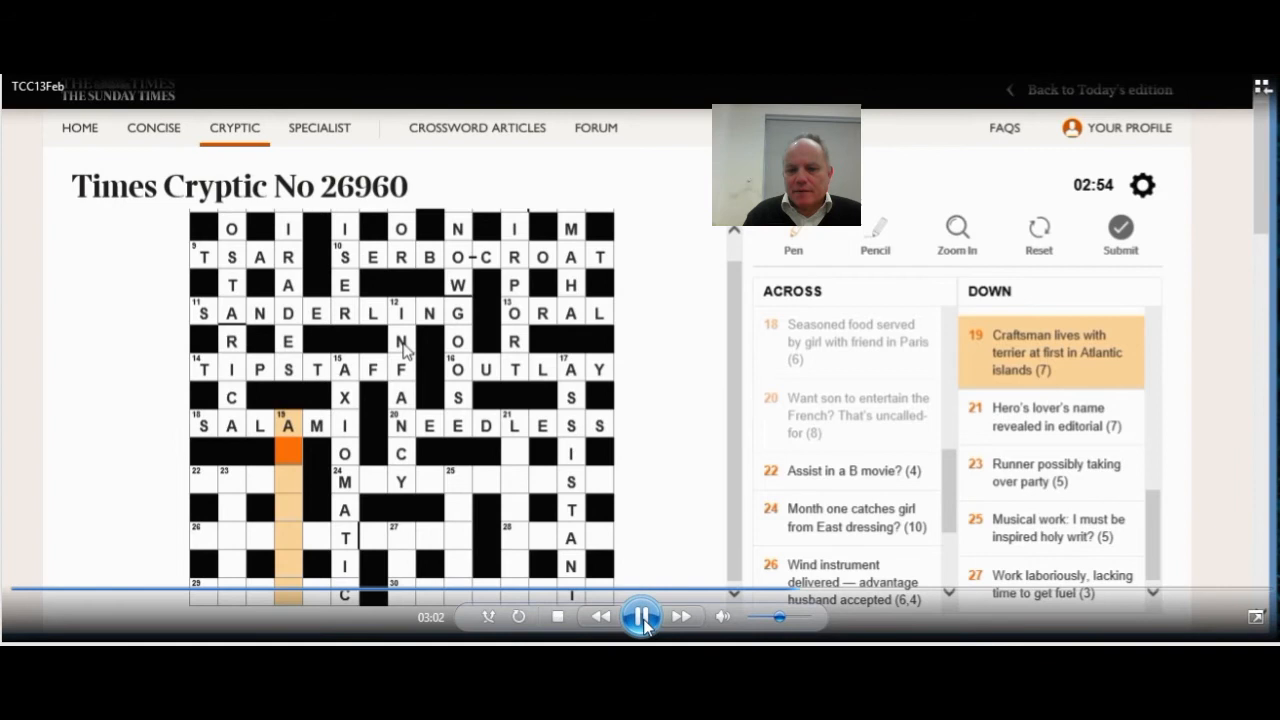
{"action": "left_click", "coordinate": [642, 616]}
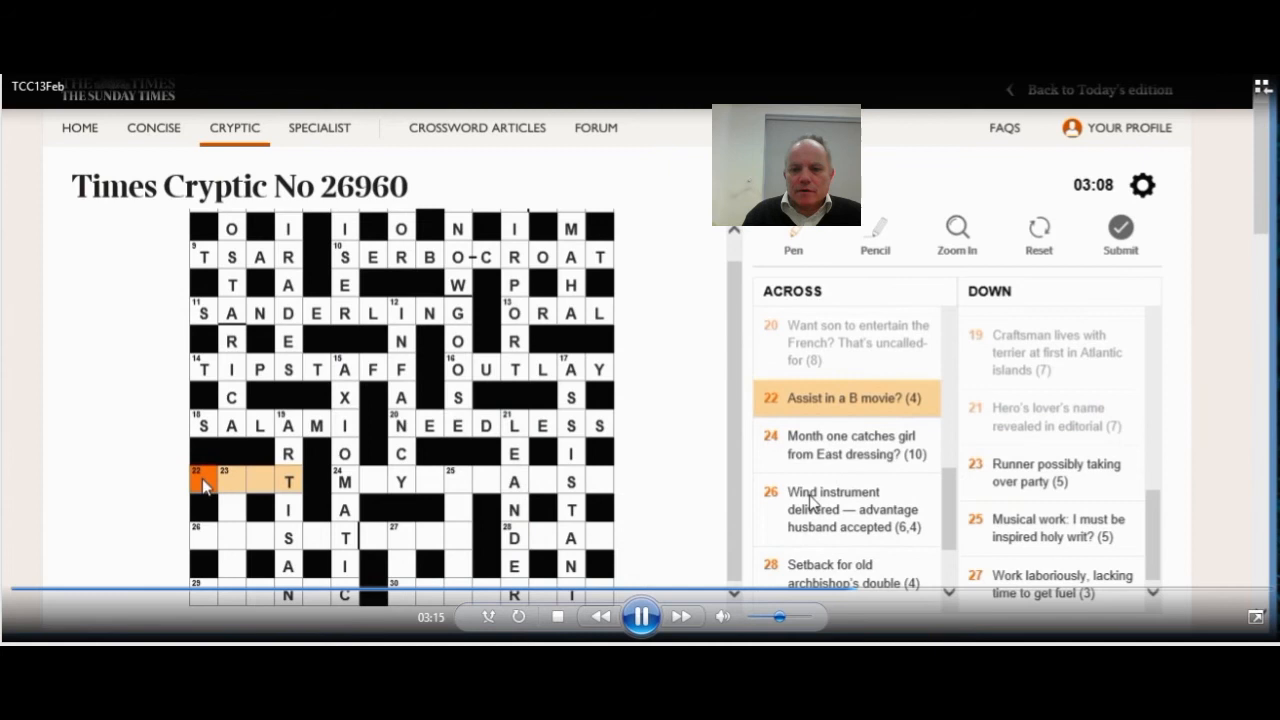
{"action": "left_click", "coordinate": [640, 616]}
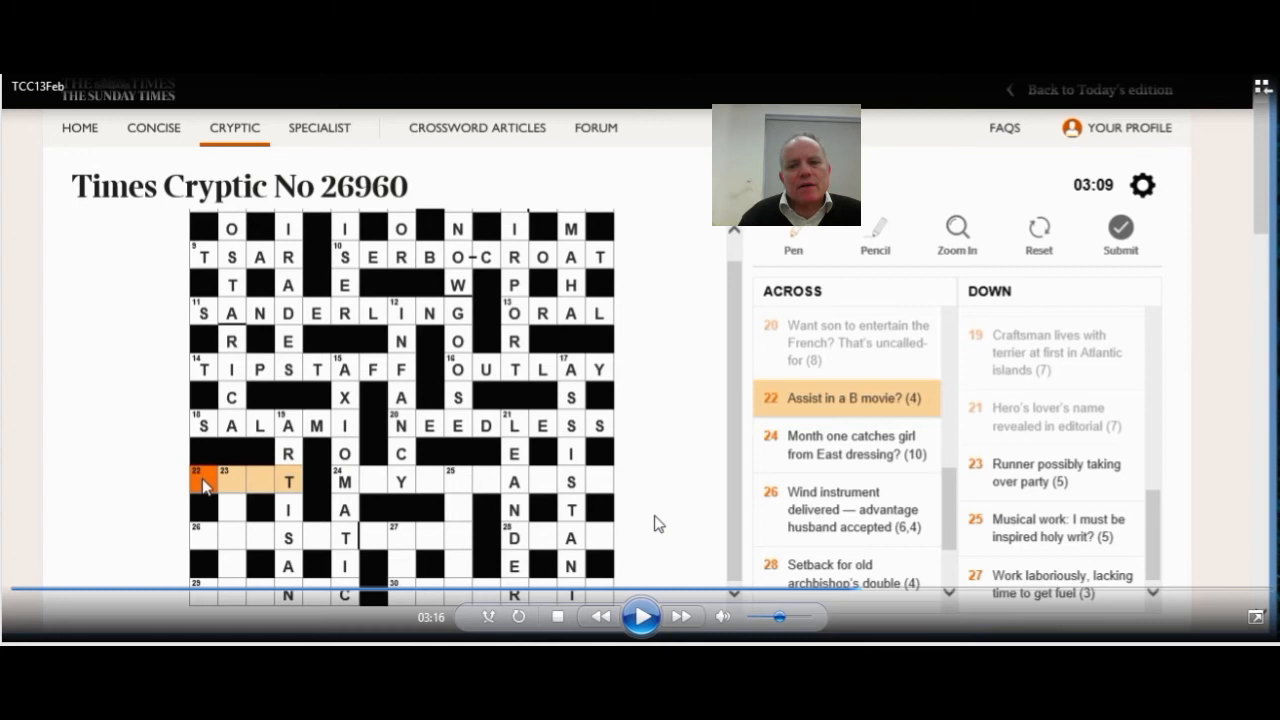
{"action": "mouse_move", "coordinate": [670, 517]}
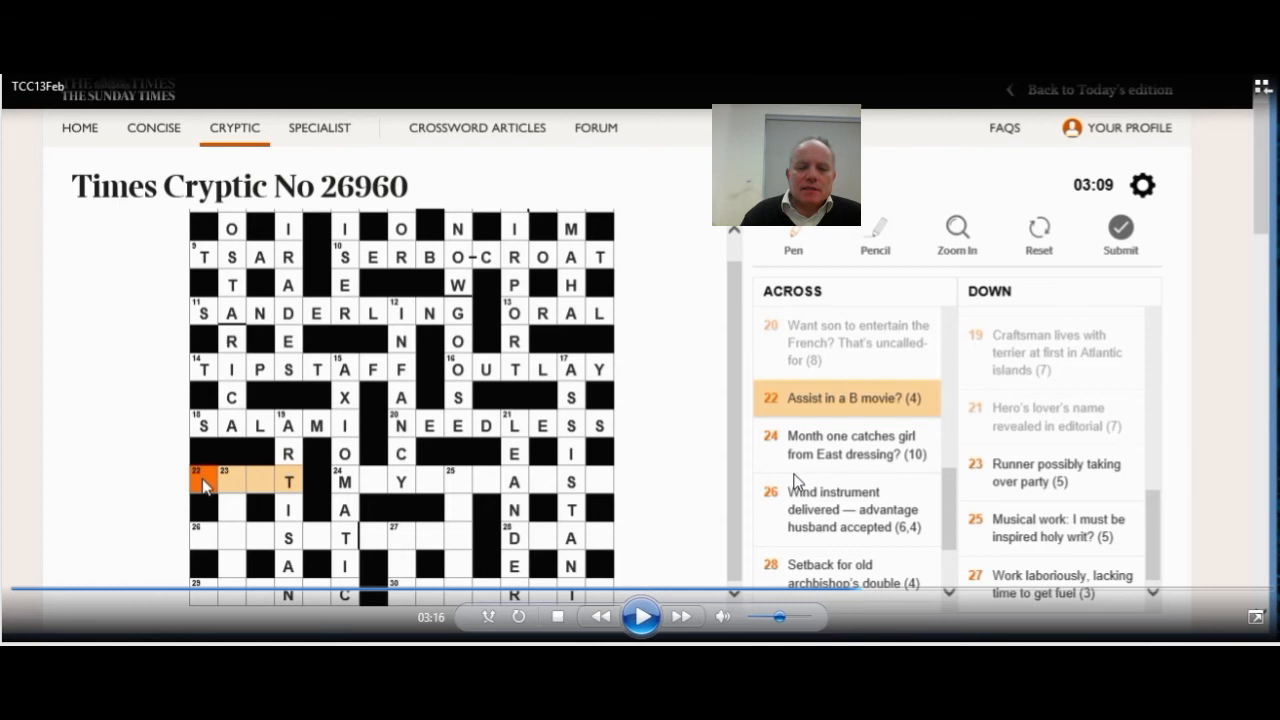
{"action": "mouse_move", "coordinate": [630, 497]}
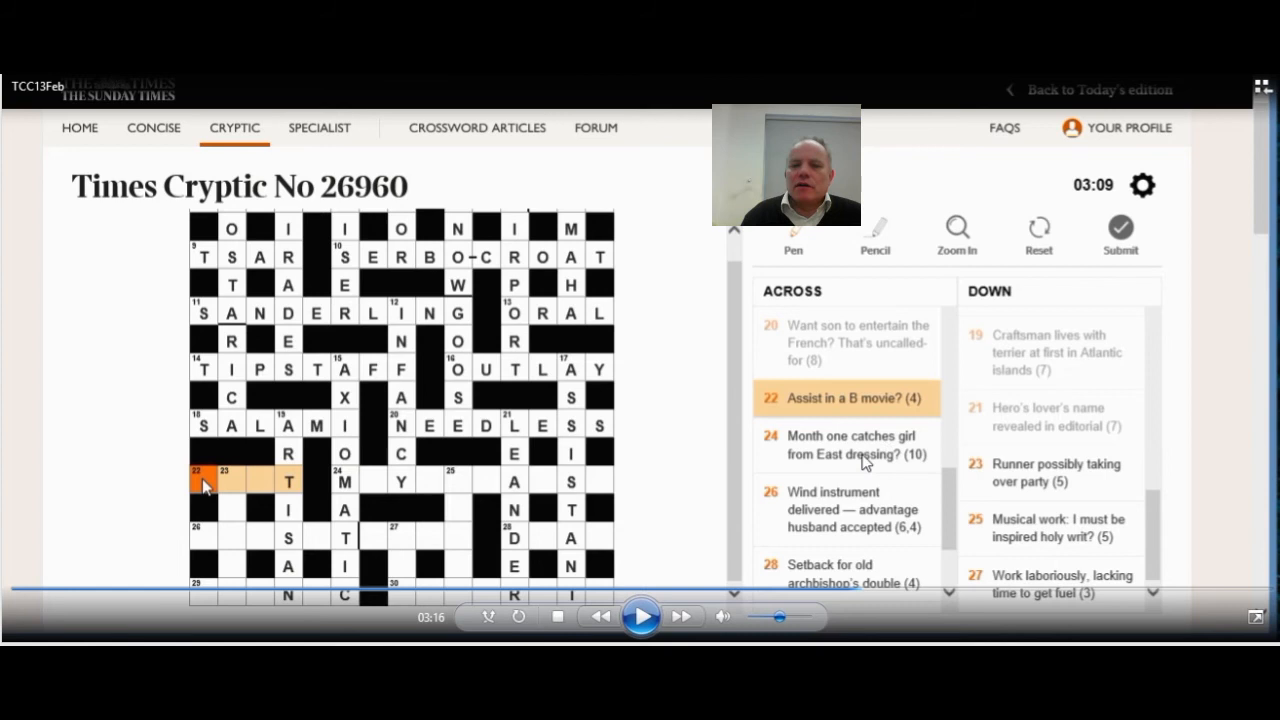
{"action": "mouse_move", "coordinate": [500, 497]}
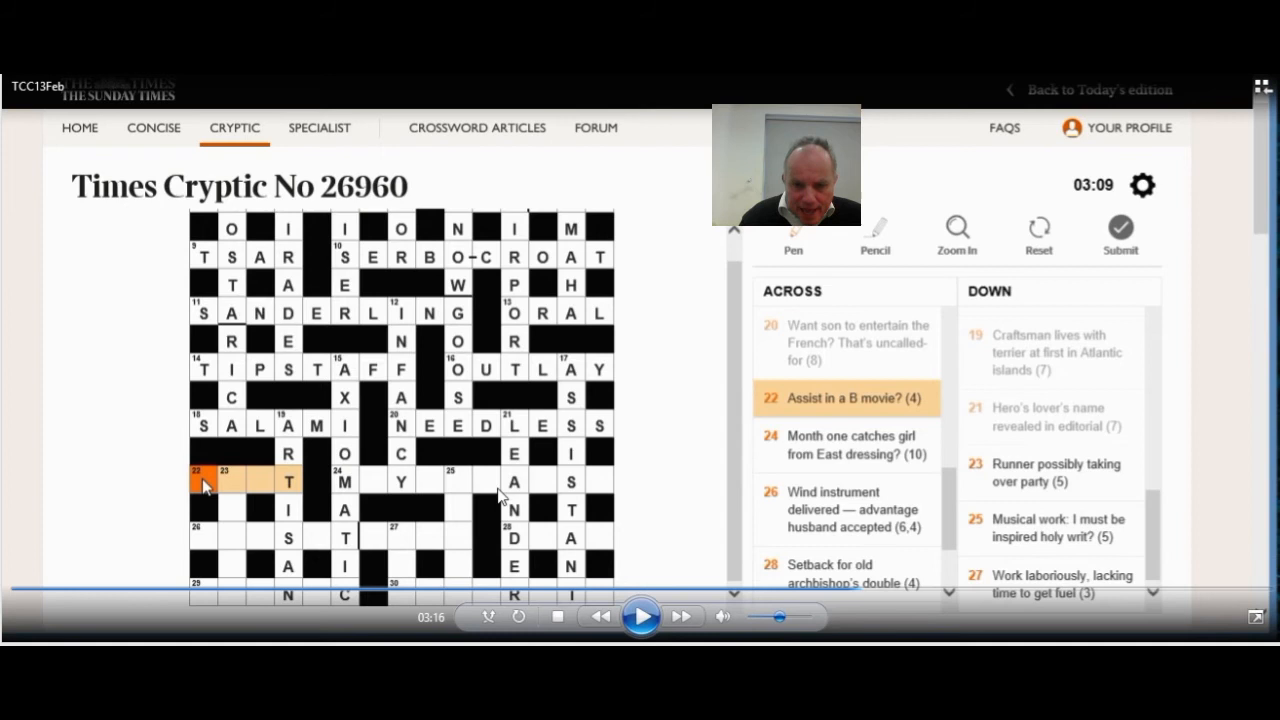
{"action": "mouse_move", "coordinate": [640, 553]}
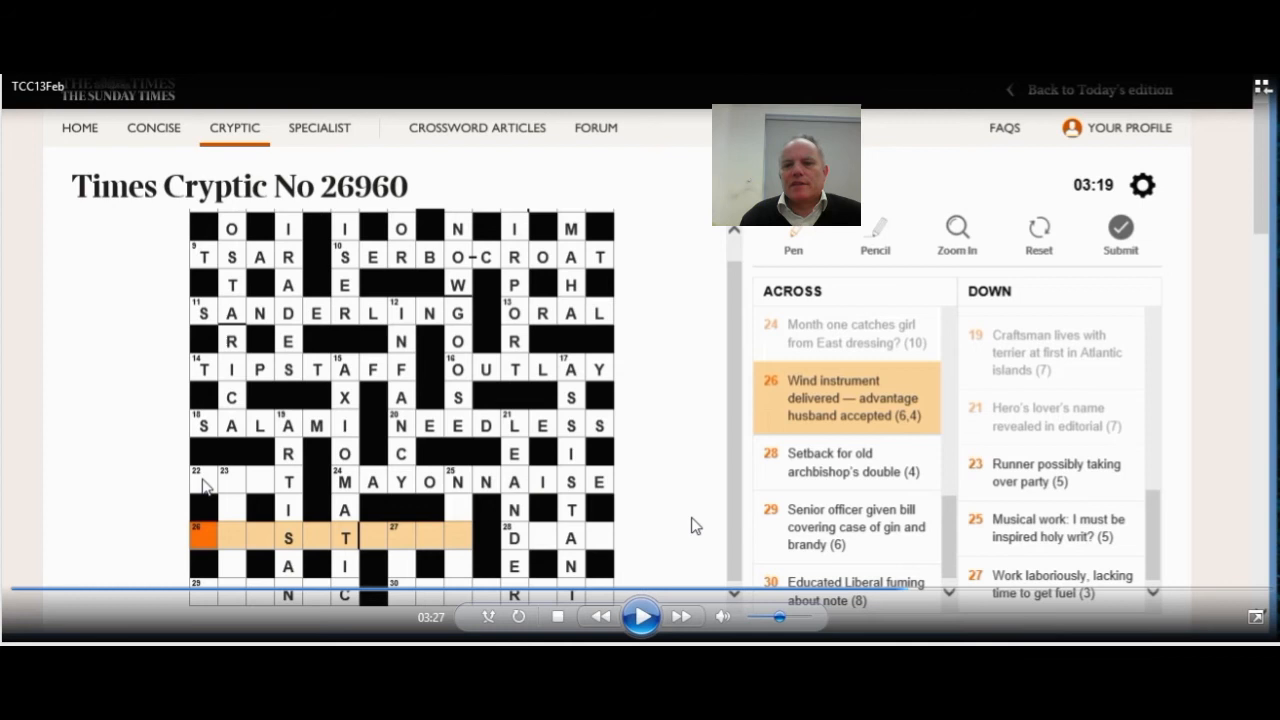
{"action": "mouse_move", "coordinate": [665, 583]}
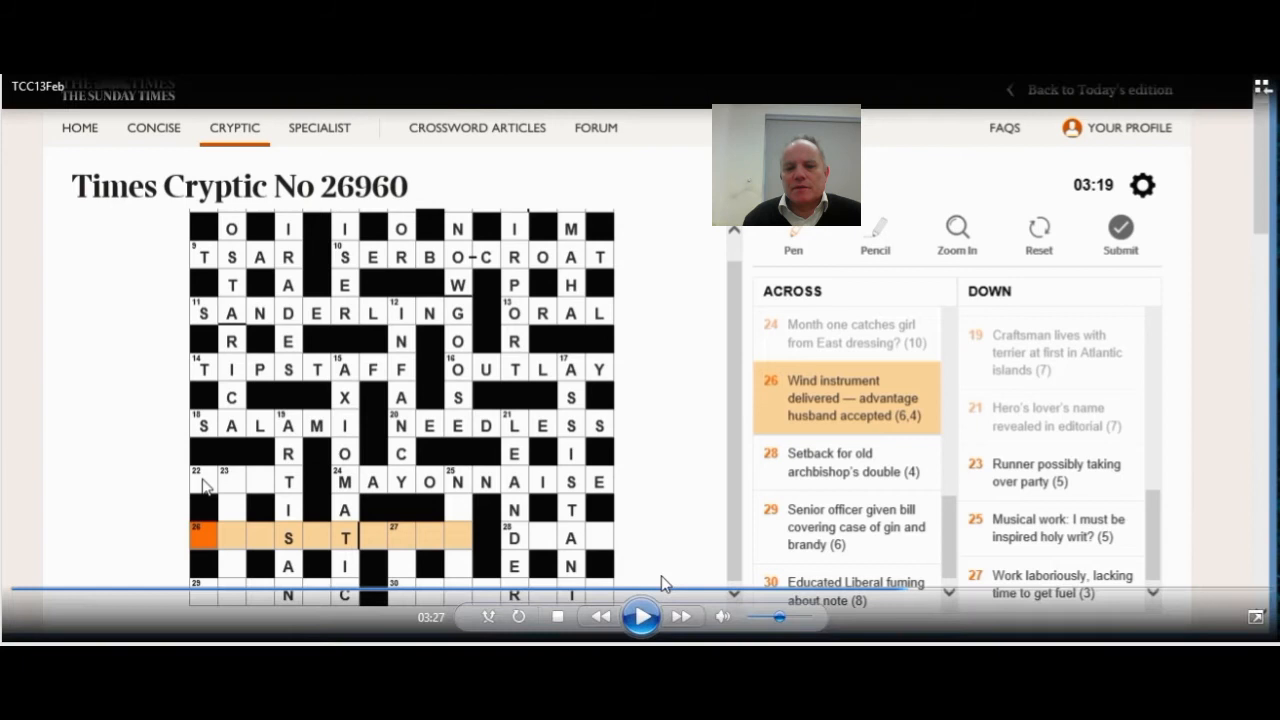
Step: Resume the replay after MAYONNAISE fills 24 across
{"action": "left_click", "coordinate": [640, 616]}
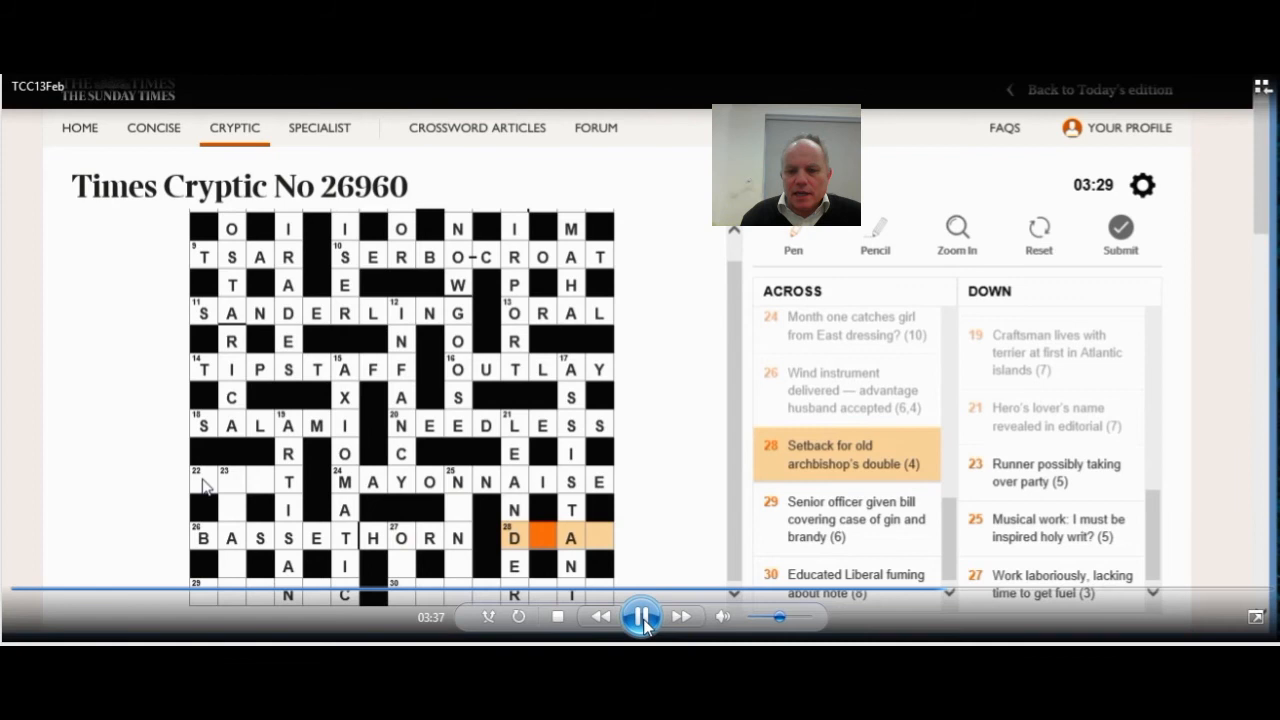
Step: Pause to discuss BASSETHORN at 26 across, then resume the replay toward 28 across
{"action": "left_click", "coordinate": [641, 616]}
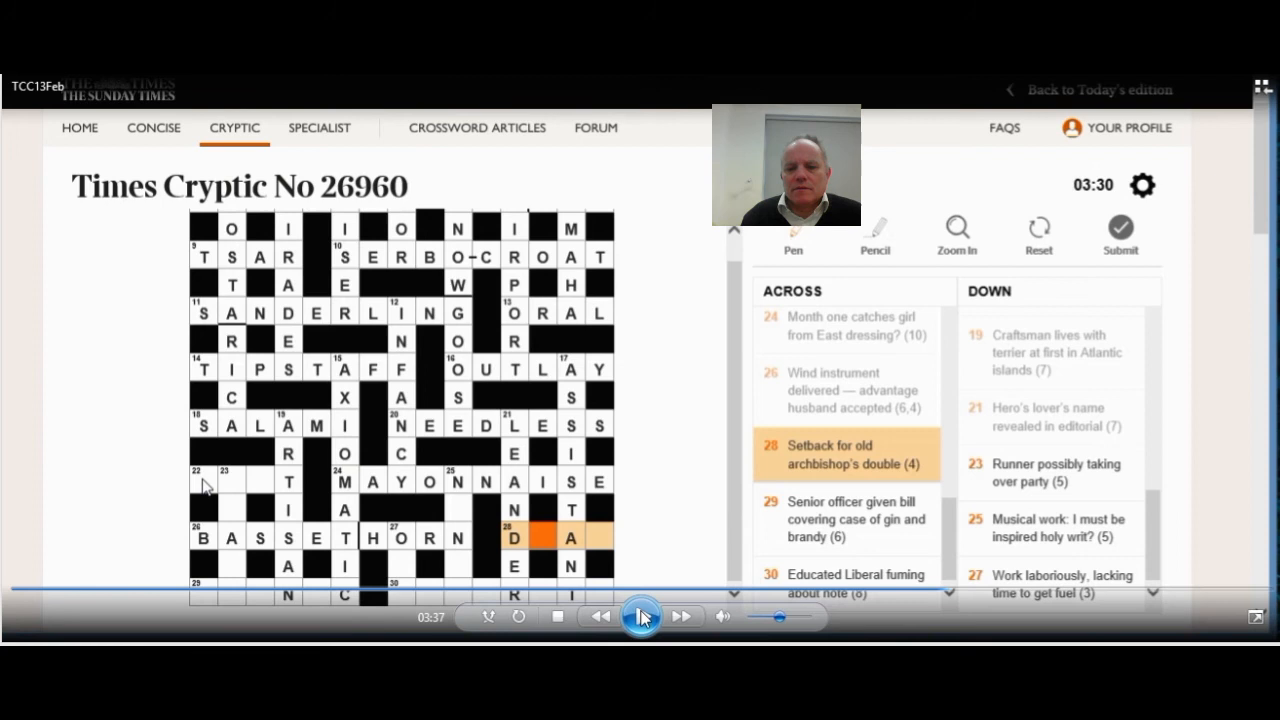
{"action": "left_click", "coordinate": [641, 615]}
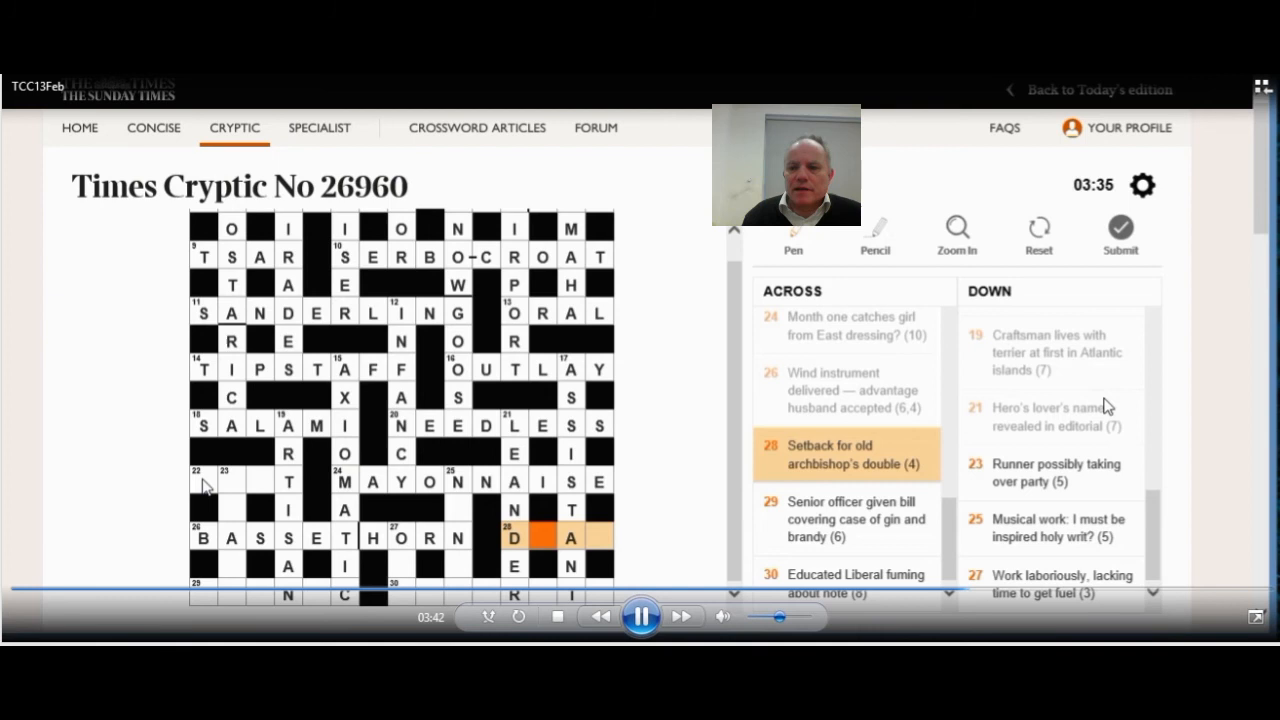
{"action": "mouse_move", "coordinate": [1172, 398]}
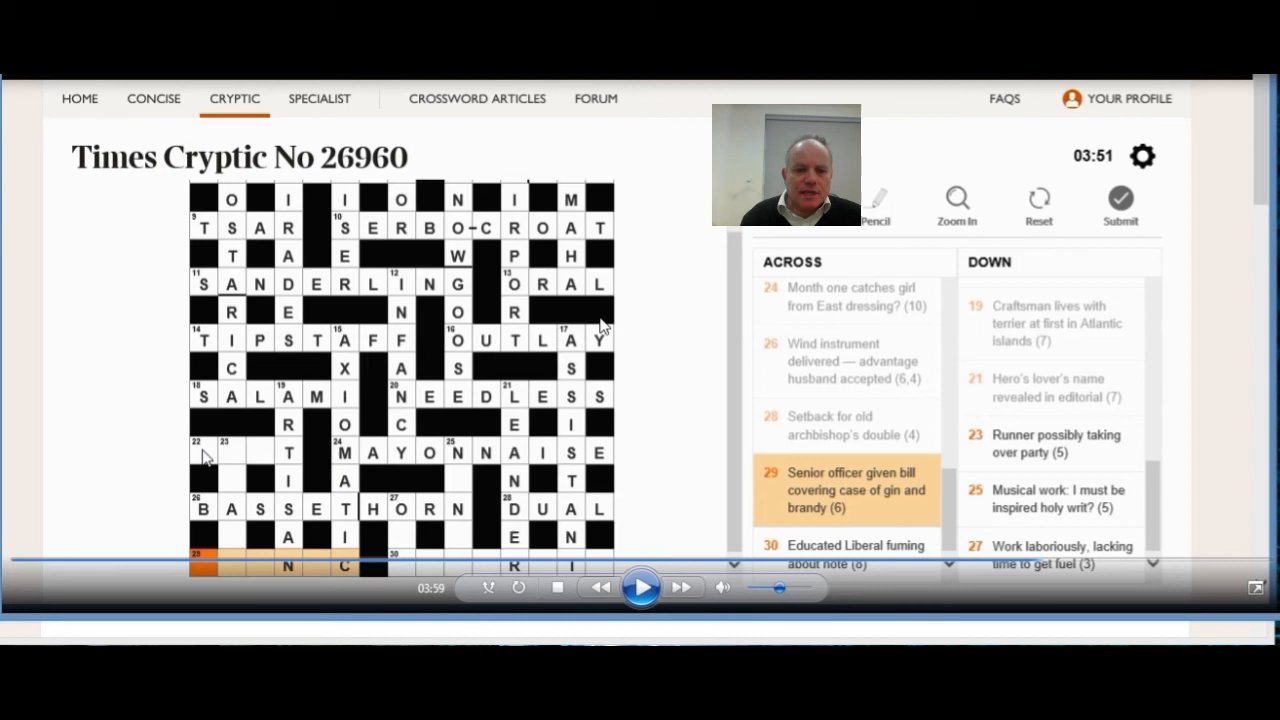
{"action": "mouse_move", "coordinate": [1228, 192]}
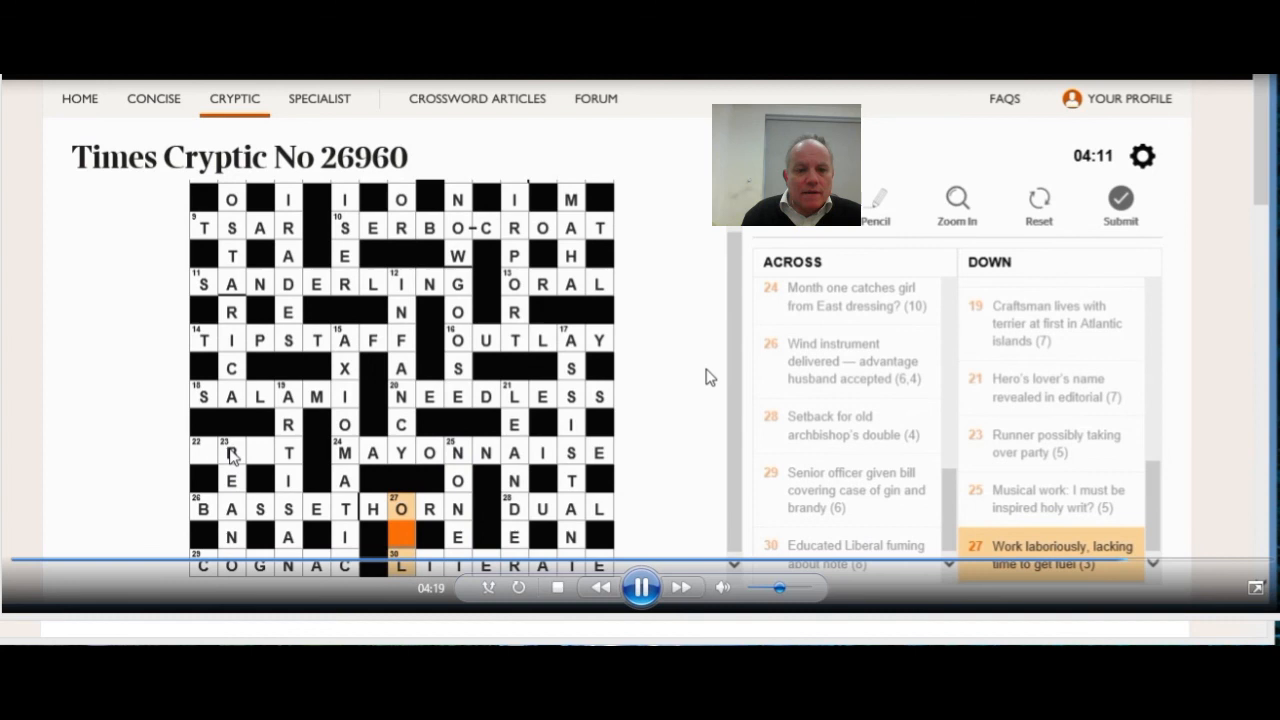
{"action": "mouse_move", "coordinate": [665, 450]}
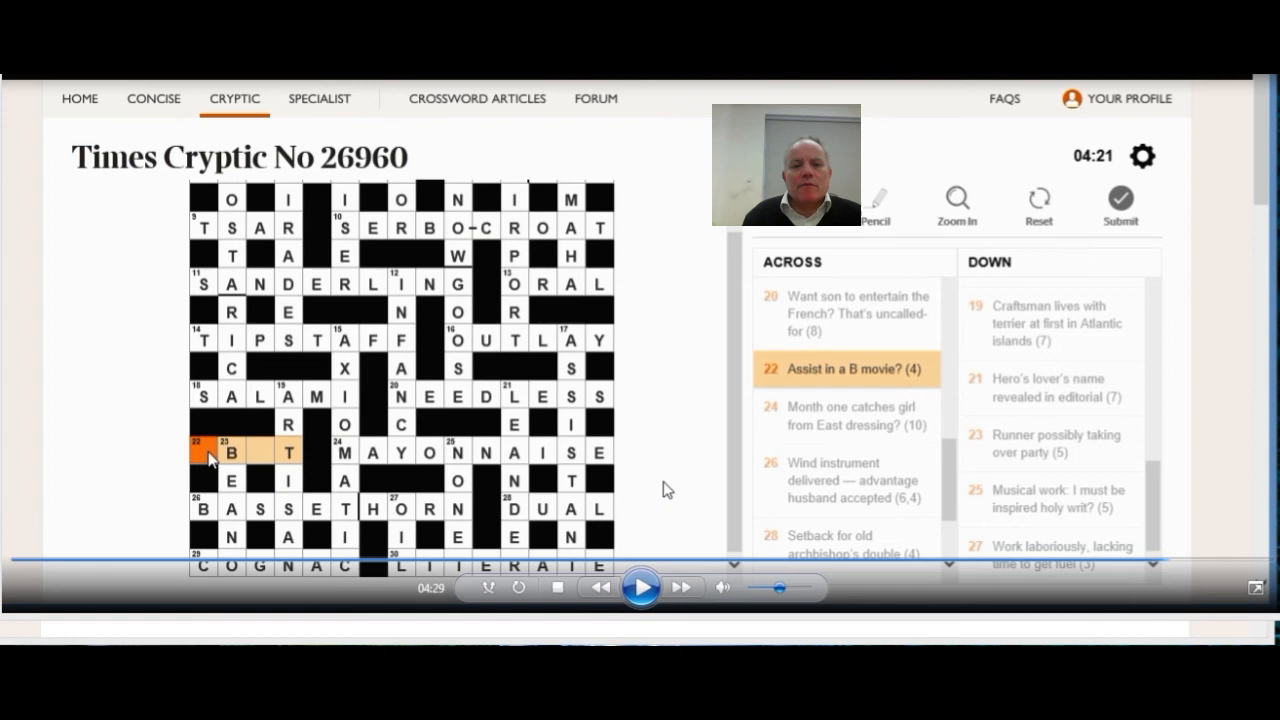
{"action": "mouse_move", "coordinate": [847, 383]}
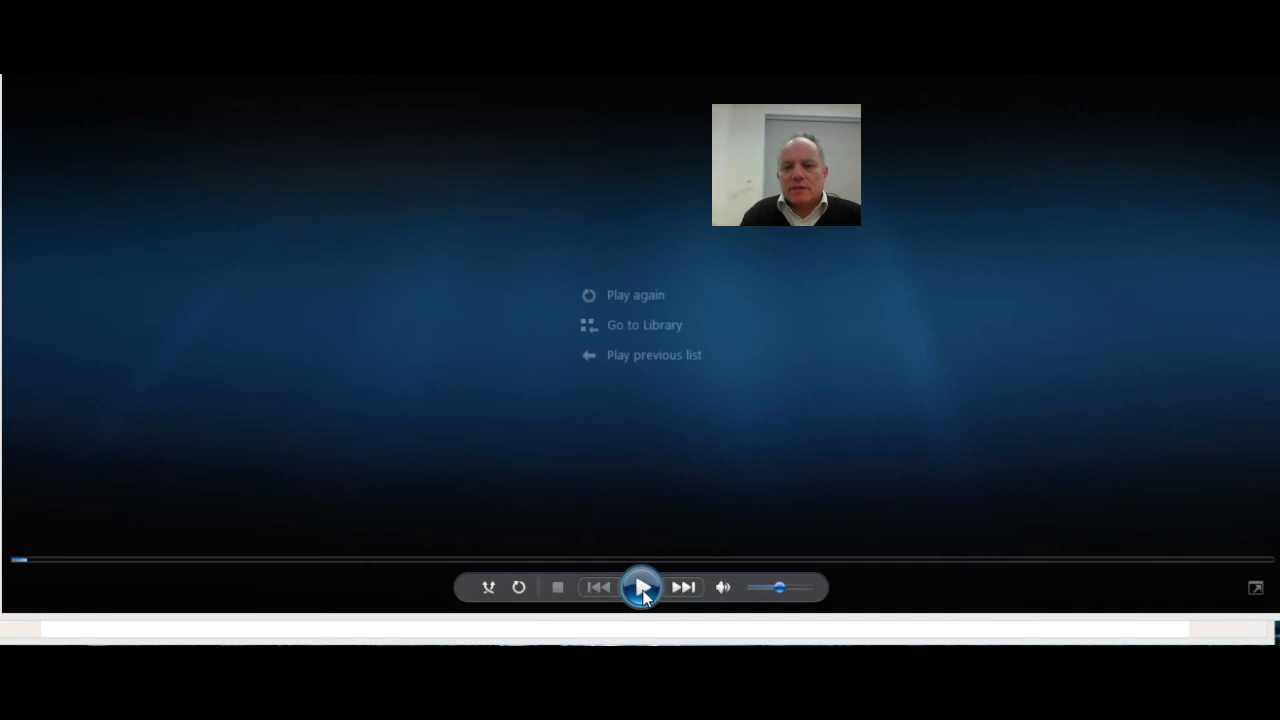
Step: Restart the Times Cryptic No 26960 walkthrough replay from its beginning via the Play control
{"action": "left_click", "coordinate": [641, 587]}
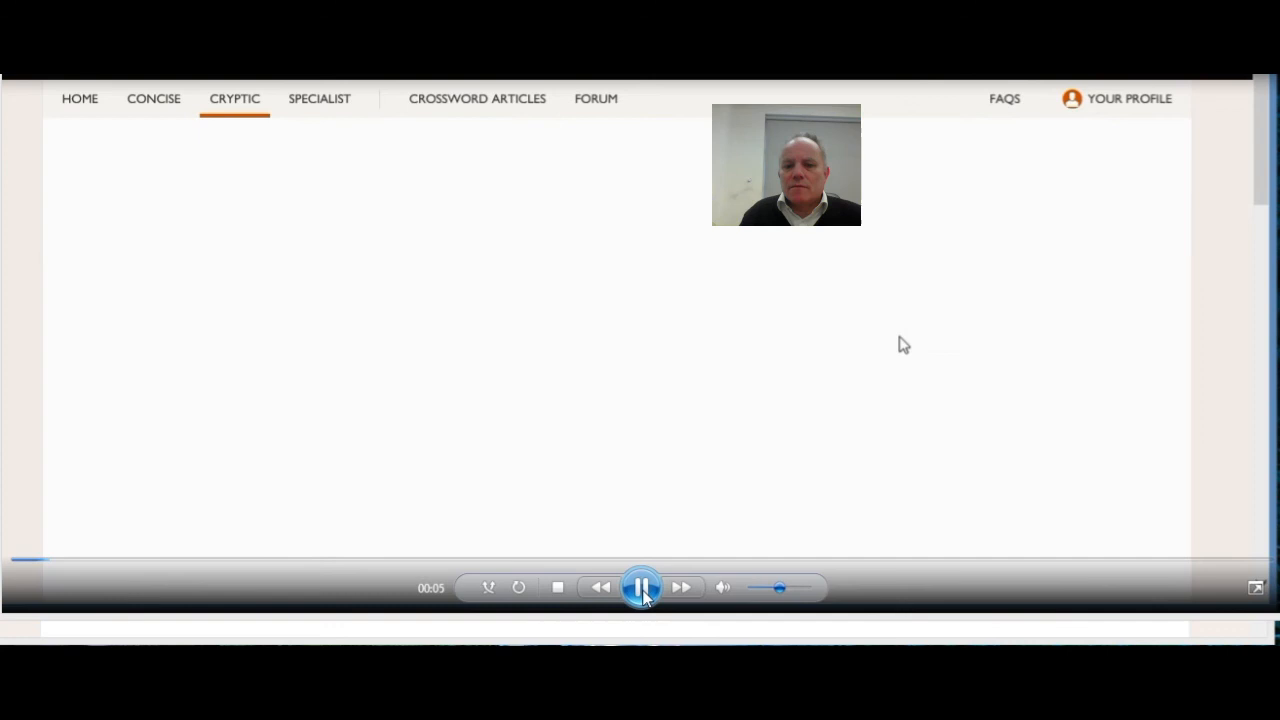